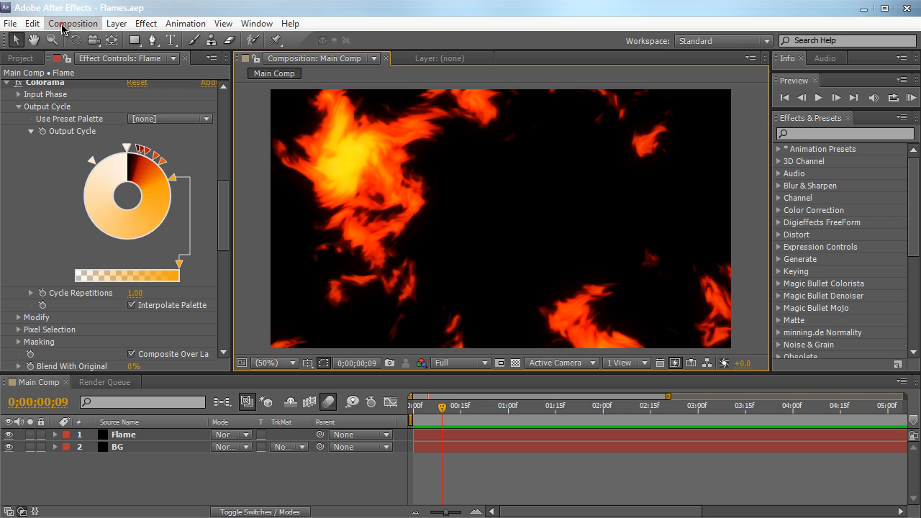
- Create a 1280×720, 29.97 fps, 10-second composition named 'Flame Element'
left_click(73, 23)
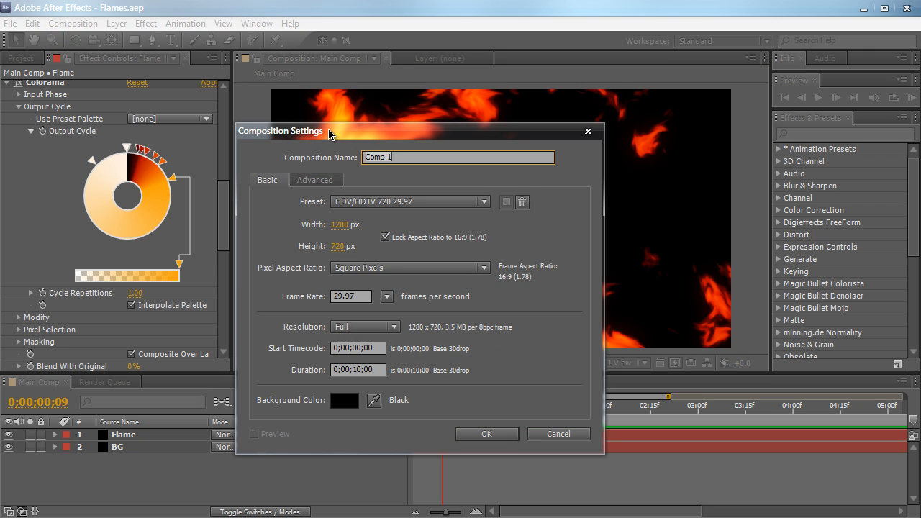
type("Flame Element")
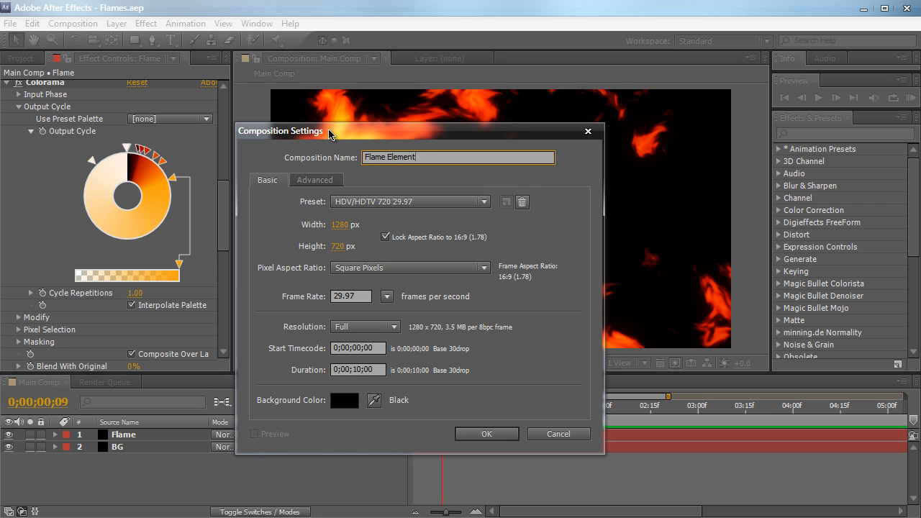
mouse_move(327, 280)
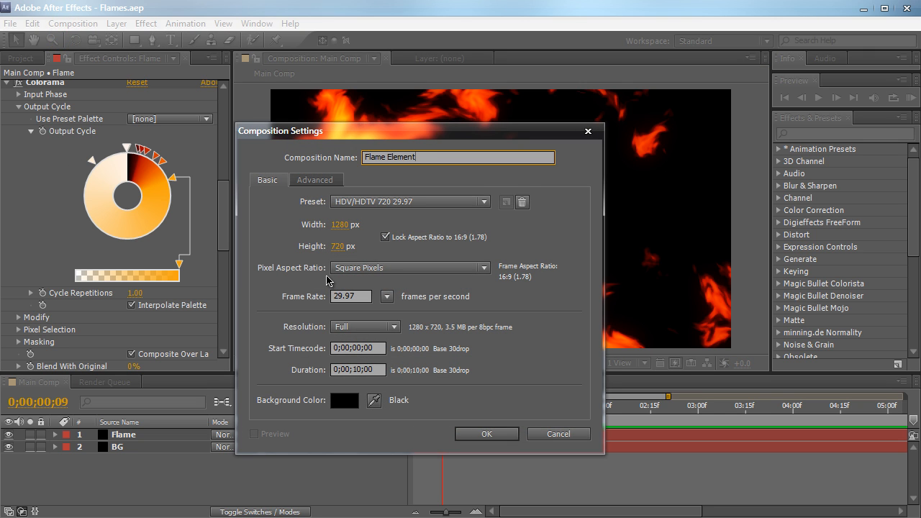
mouse_move(328, 385)
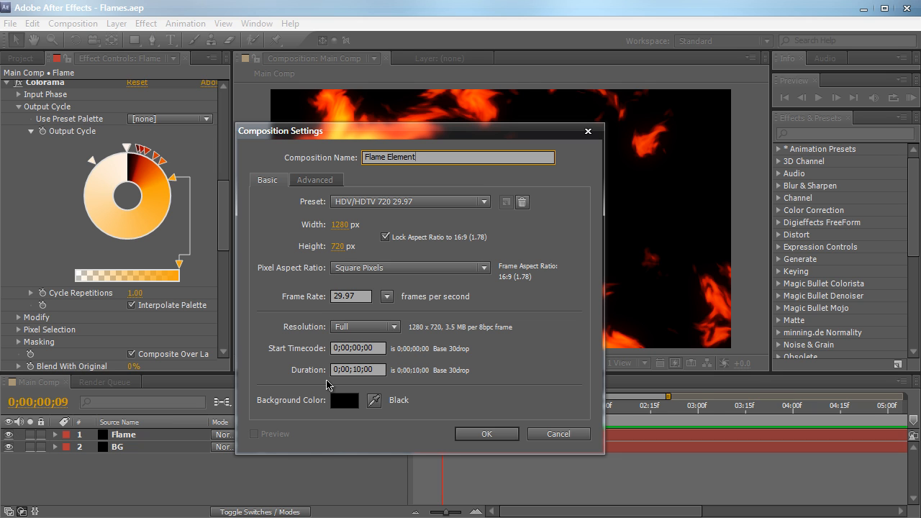
left_click(487, 434)
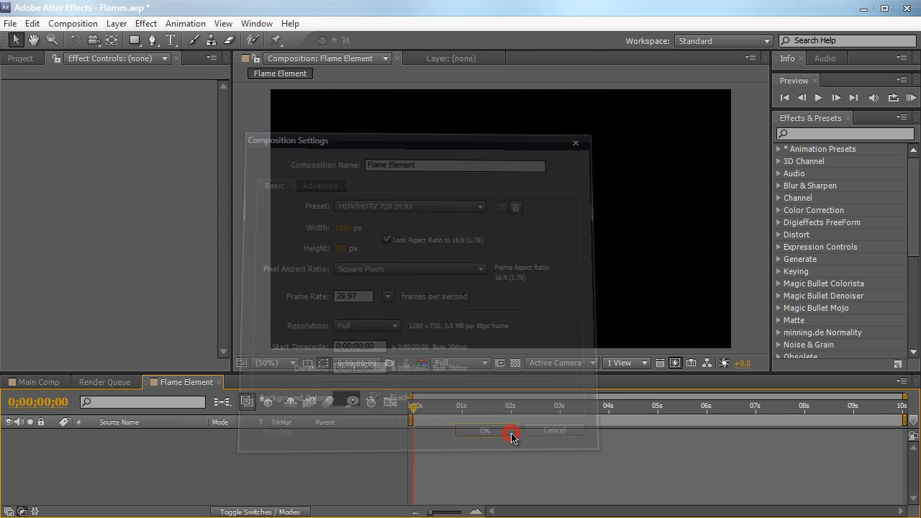
left_click(485, 430)
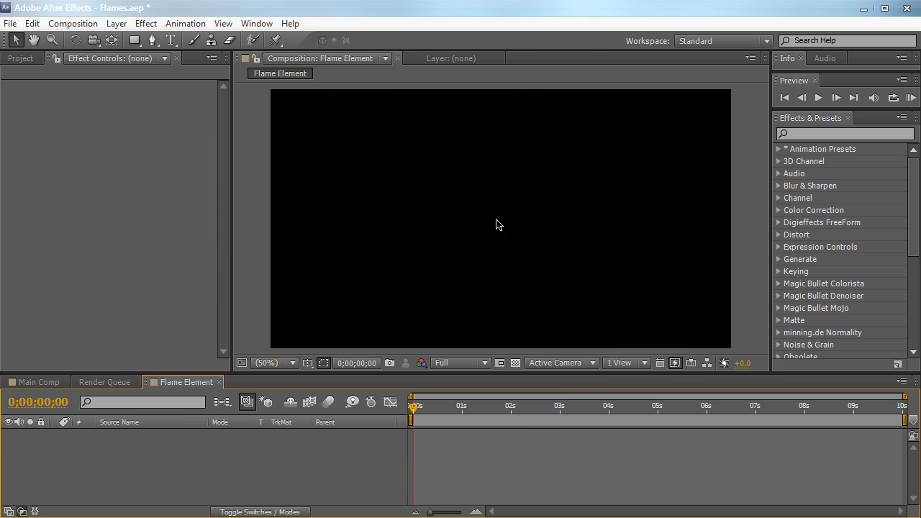
mouse_move(482, 252)
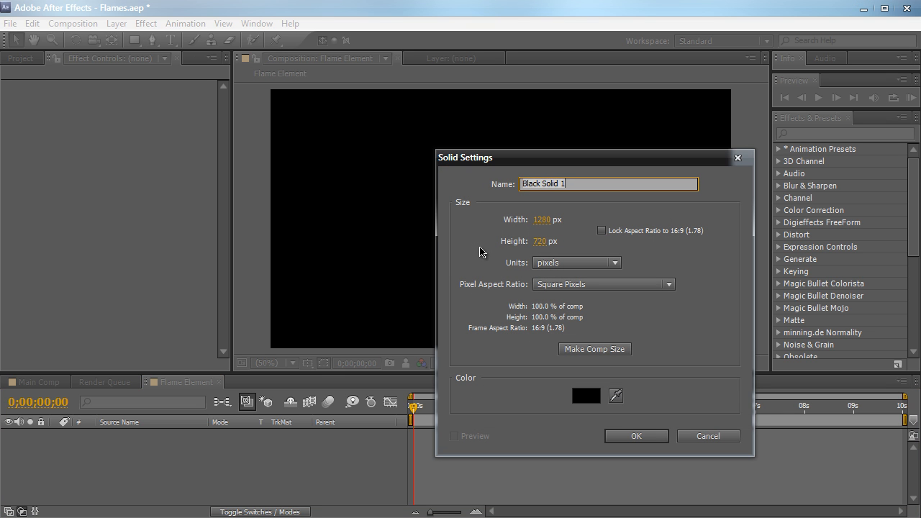
- Add comp-sized black solid layers named 'BG' and 'Flame'
type("BG")
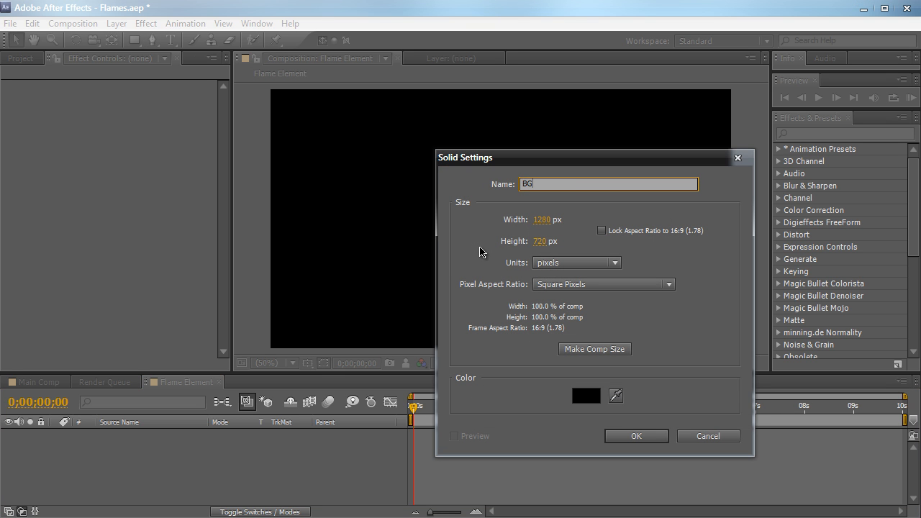
left_click(594, 349)
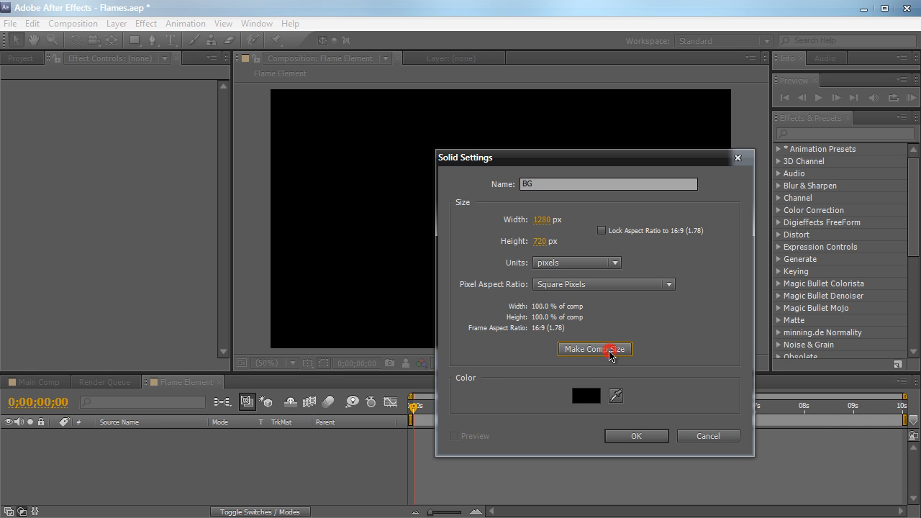
left_click(635, 436)
type("F")
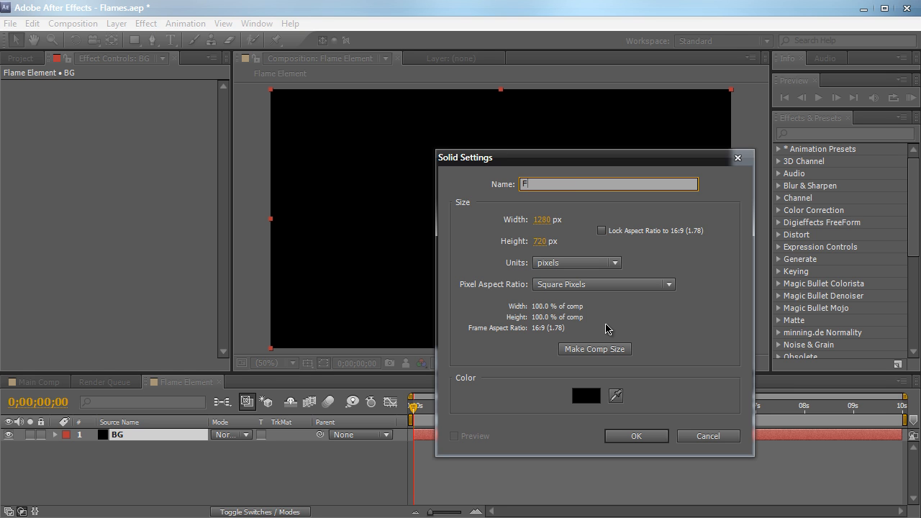
left_click(636, 436)
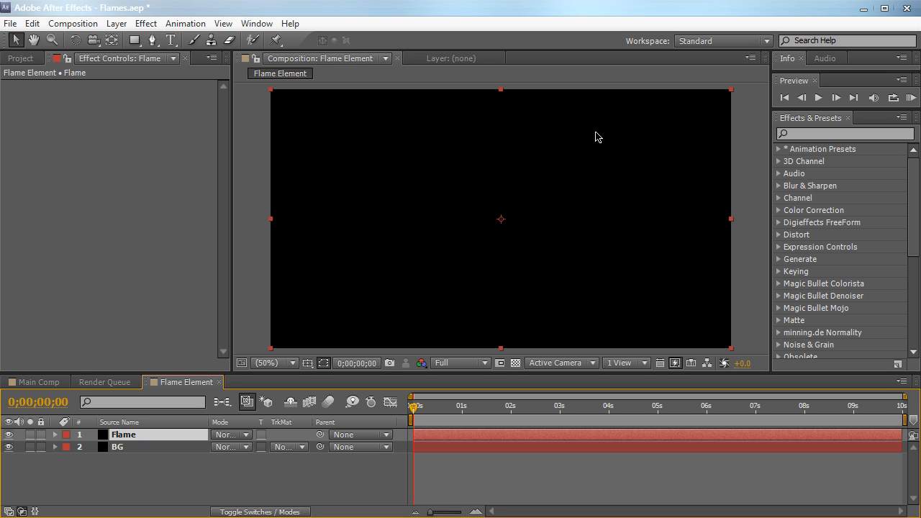
- Search the effects library for 'fractal' and apply Fractal Noise to the Flame layer
left_click(846, 134)
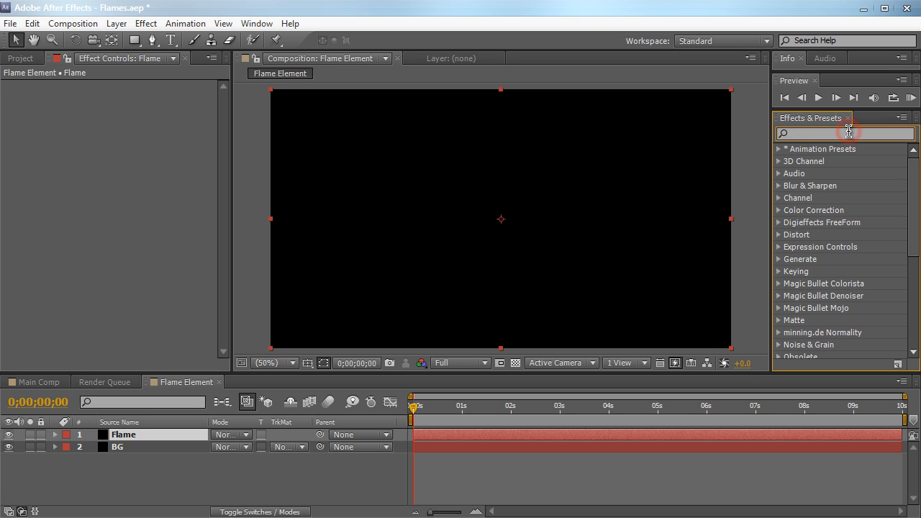
type("fractal")
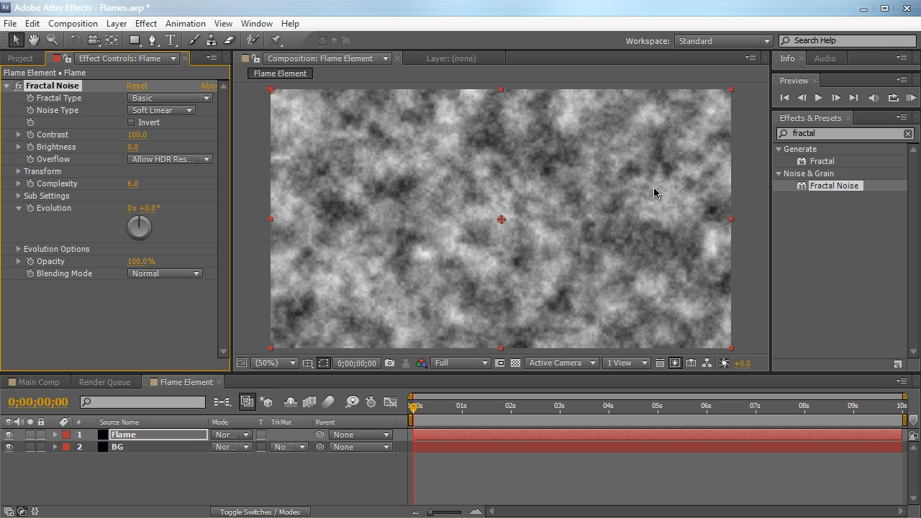
mouse_move(670, 190)
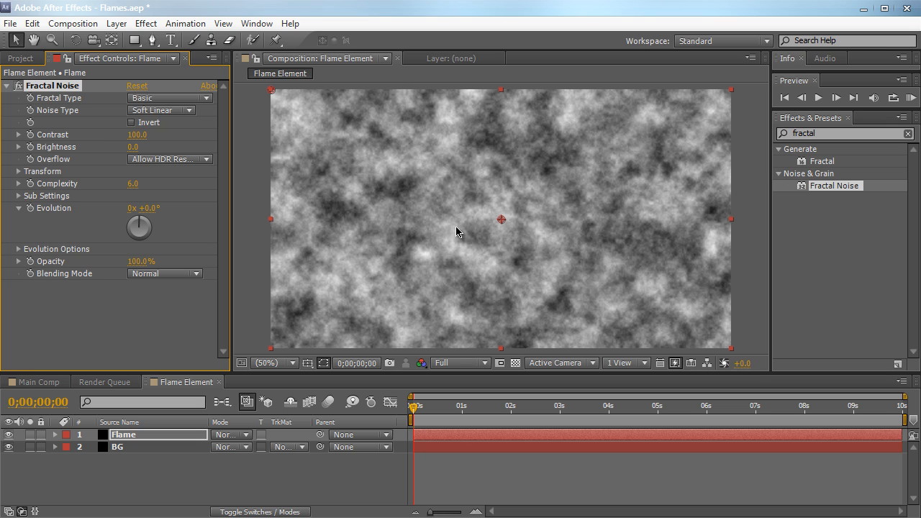
mouse_move(119, 241)
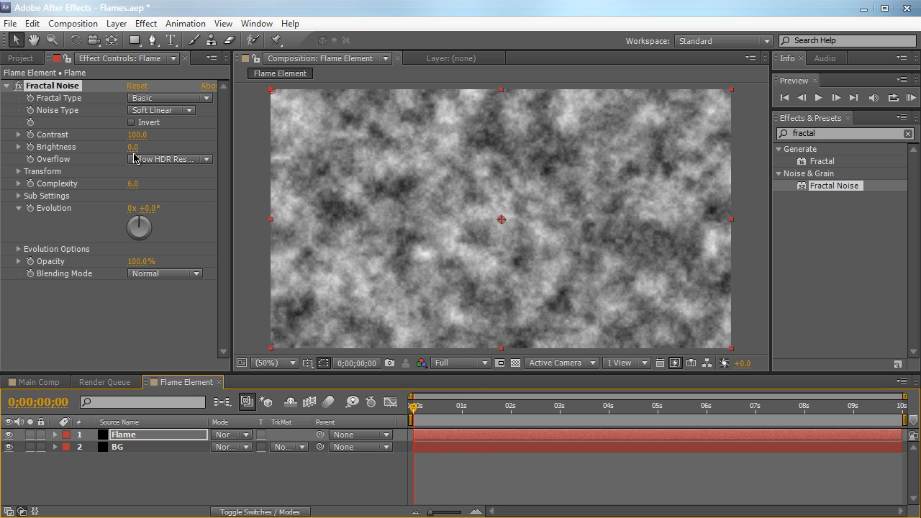
- Lower Fractal Noise brightness to -62 and set the fractal type to Dynamic Twist
left_click_drag(133, 147, 107, 147)
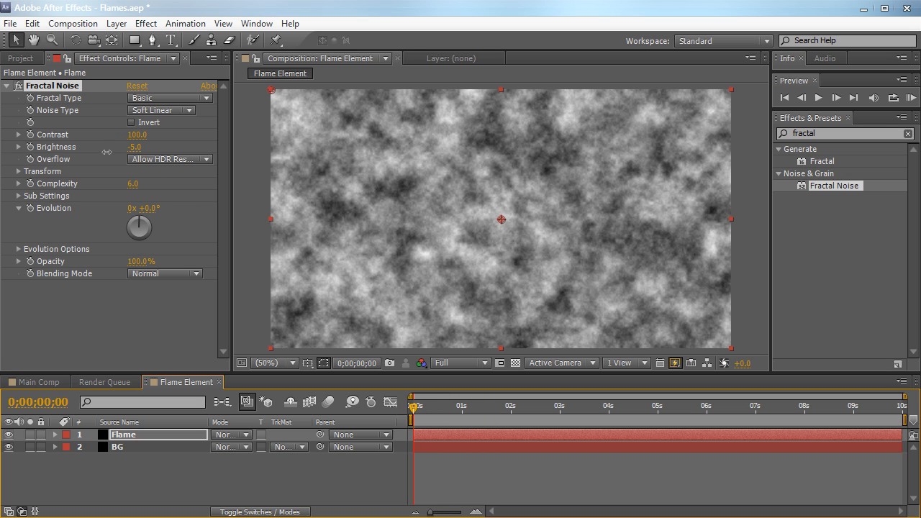
left_click_drag(134, 147, 115, 147)
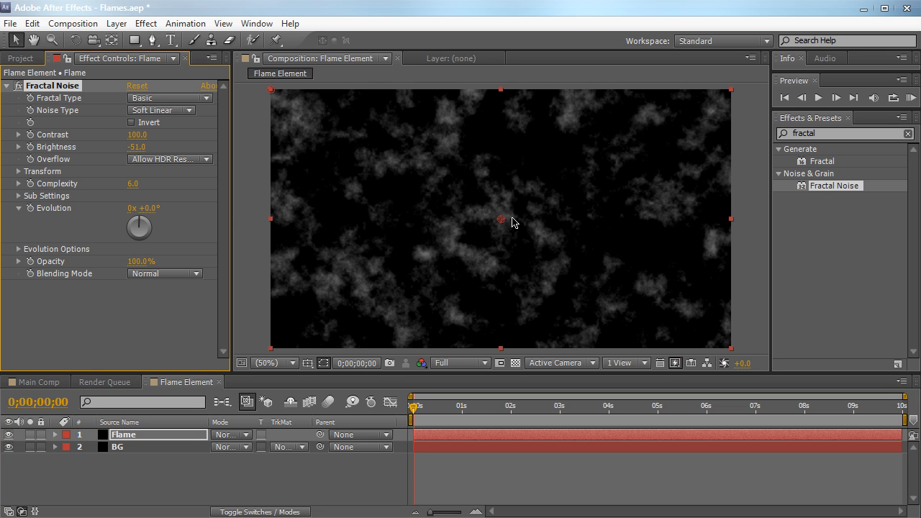
mouse_move(432, 251)
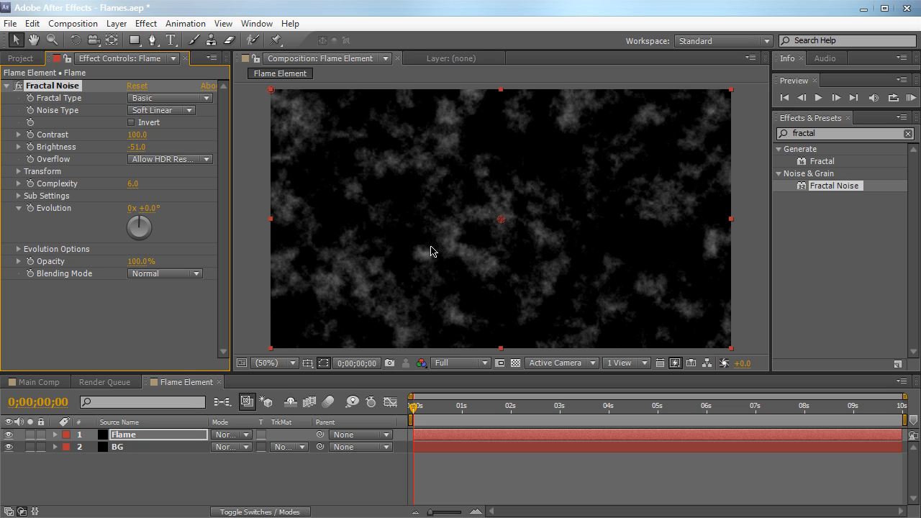
mouse_move(157, 170)
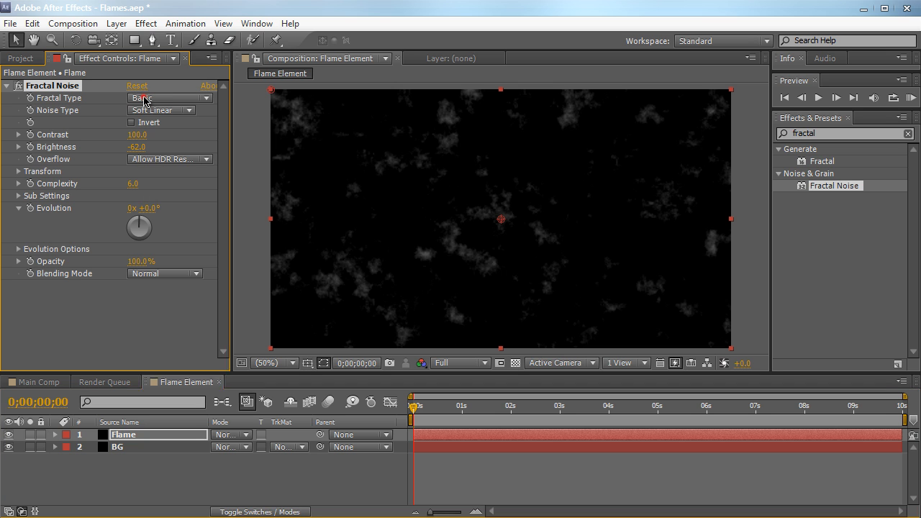
left_click(169, 98)
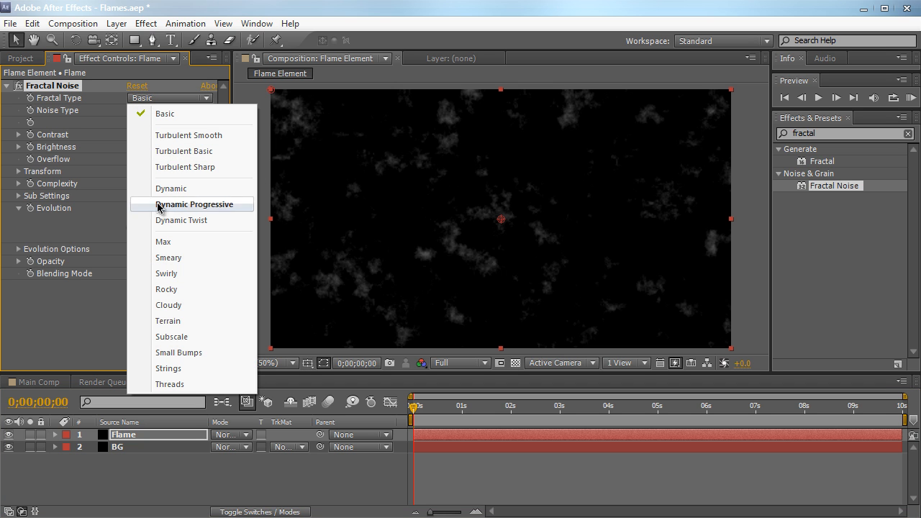
left_click(180, 220)
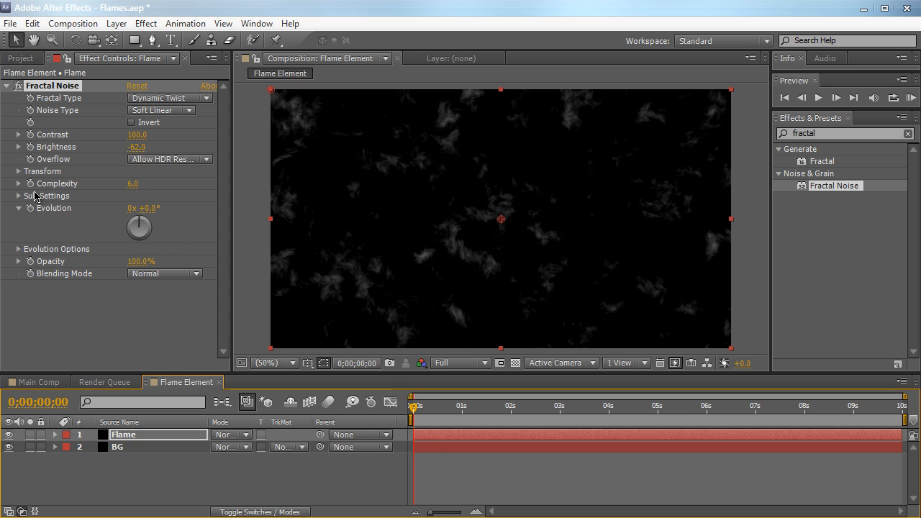
- Disable Uniform Scaling, set scale width 365.2, height 282.4, and complexity 6.2
left_click(18, 172)
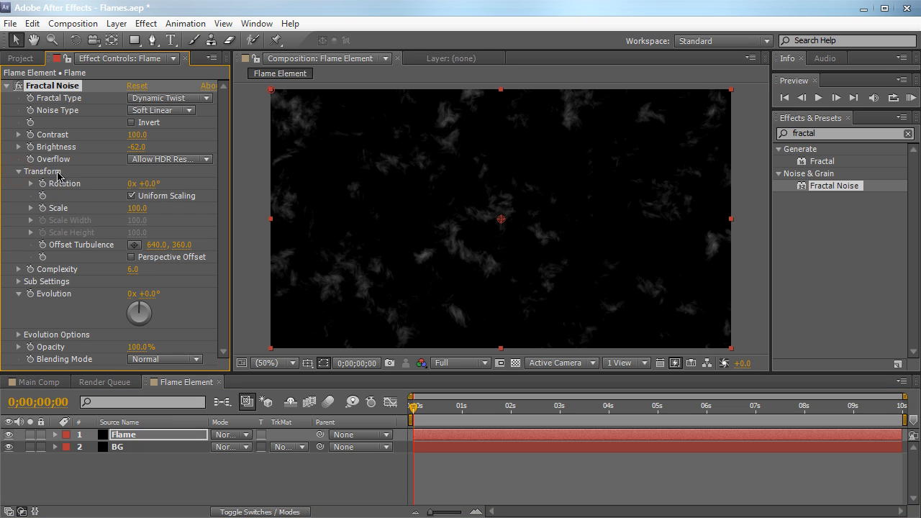
left_click(131, 196)
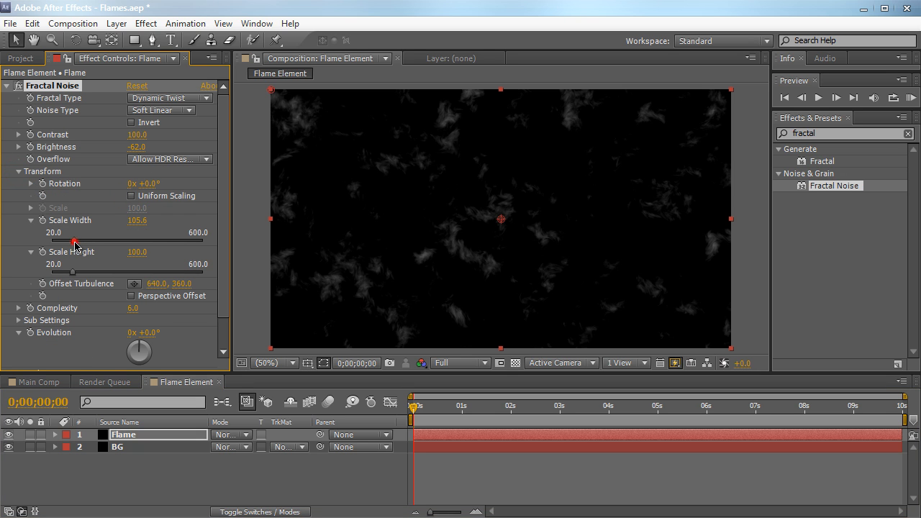
left_click_drag(75, 242, 151, 242)
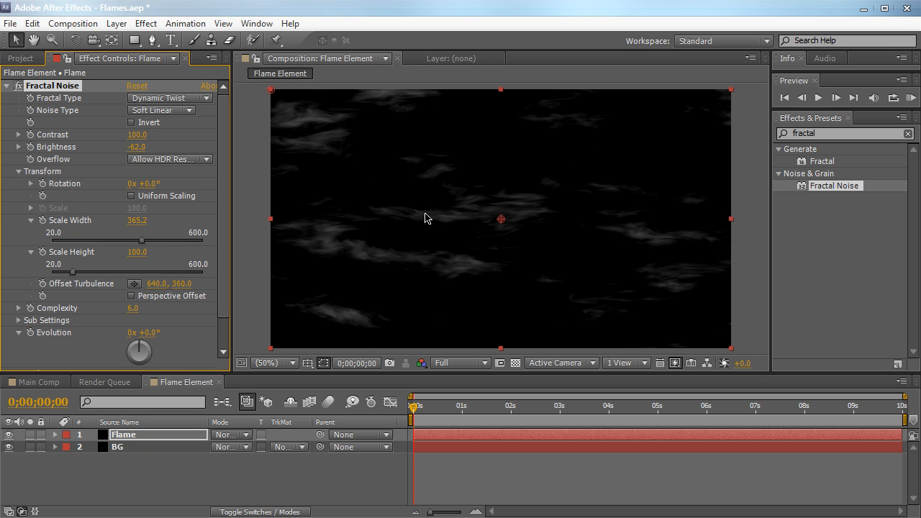
mouse_move(138, 260)
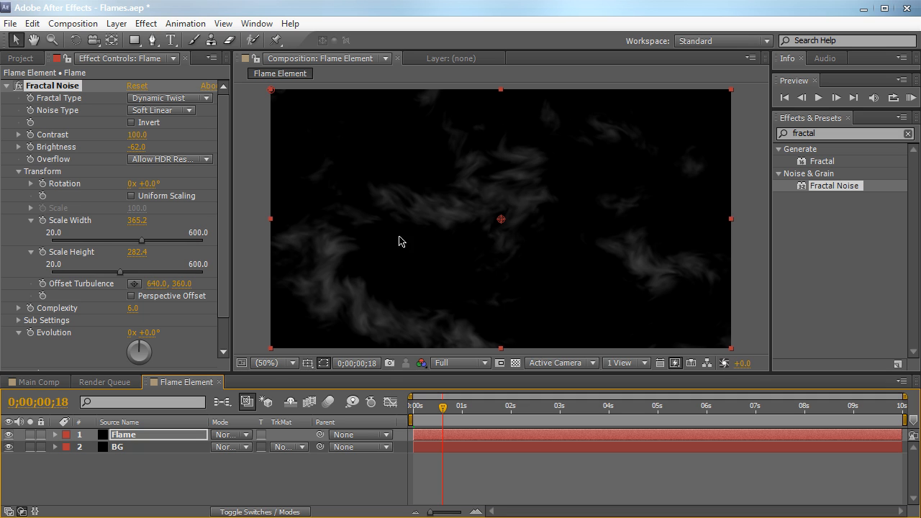
scroll("down", 3)
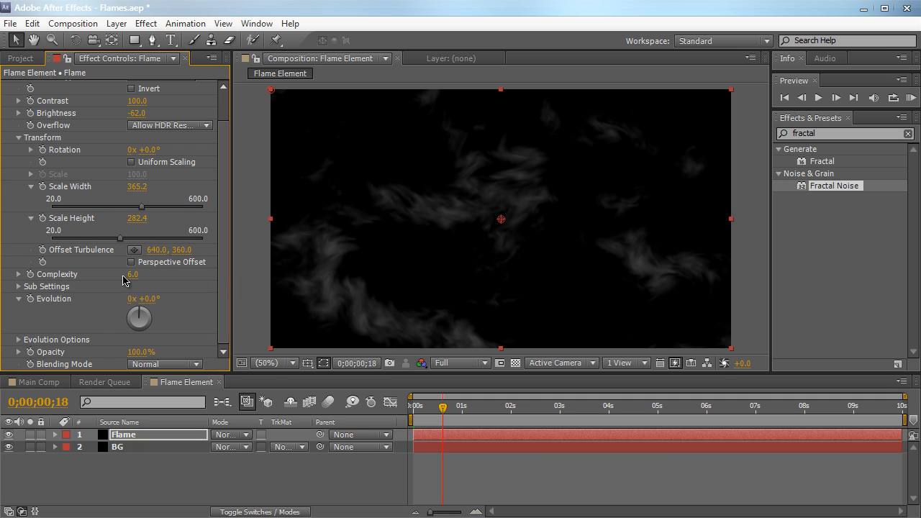
left_click(131, 275)
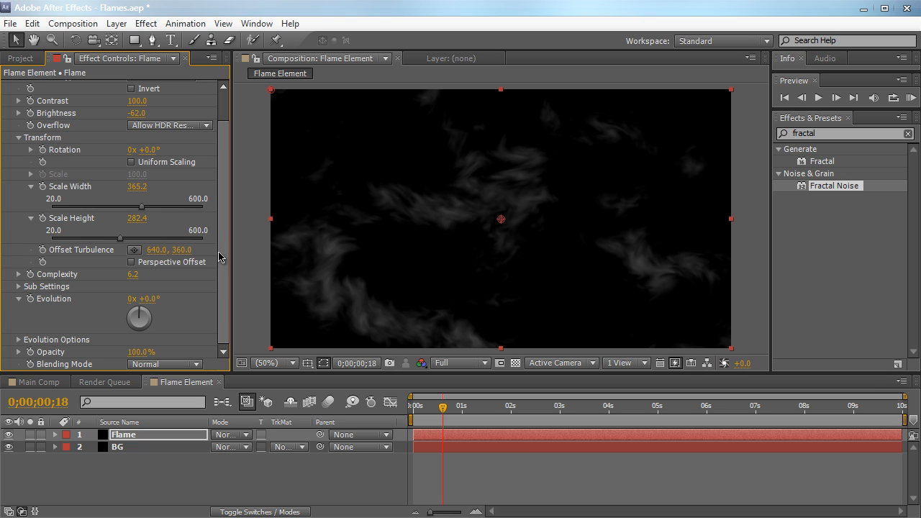
mouse_move(220, 283)
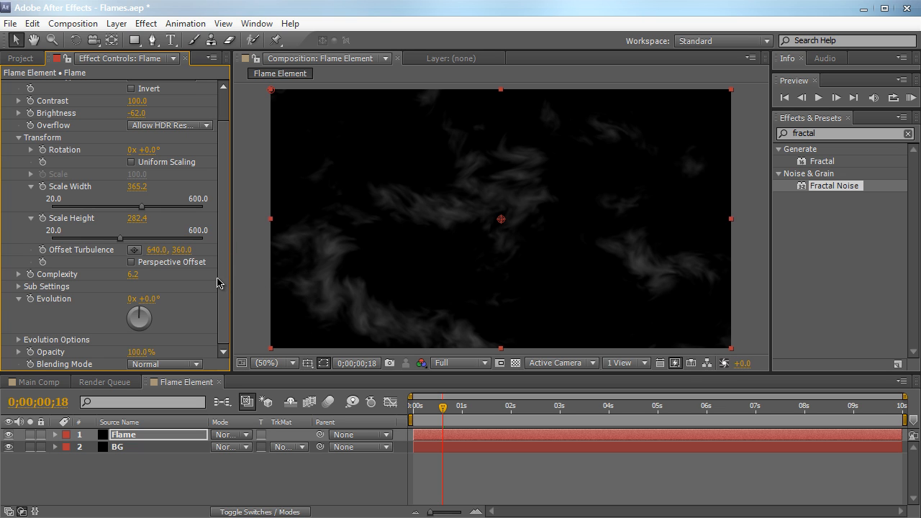
mouse_move(467, 248)
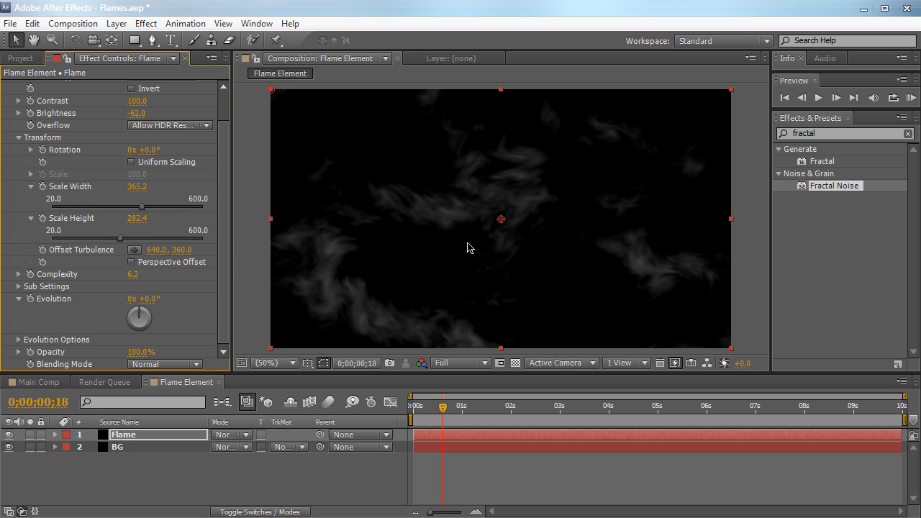
mouse_move(450, 235)
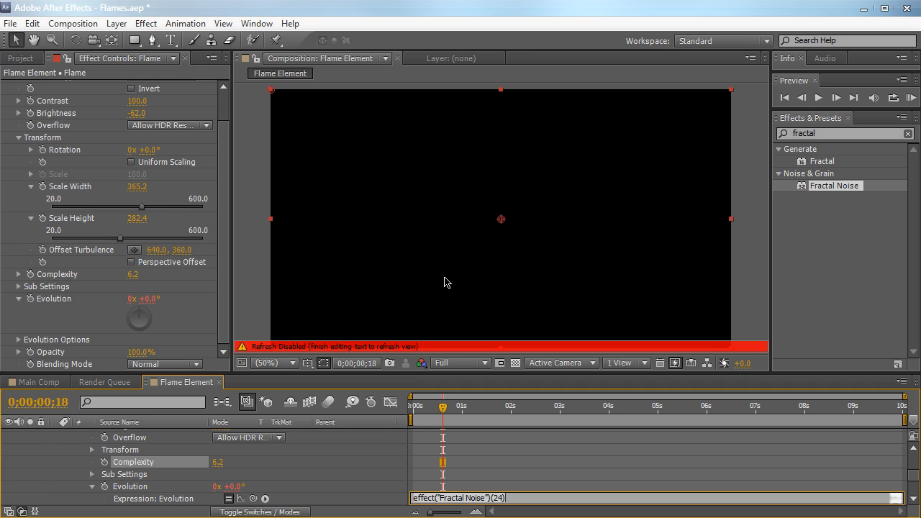
- Enter the expression time*110 on the Fractal Noise Evolution property
type("time*")
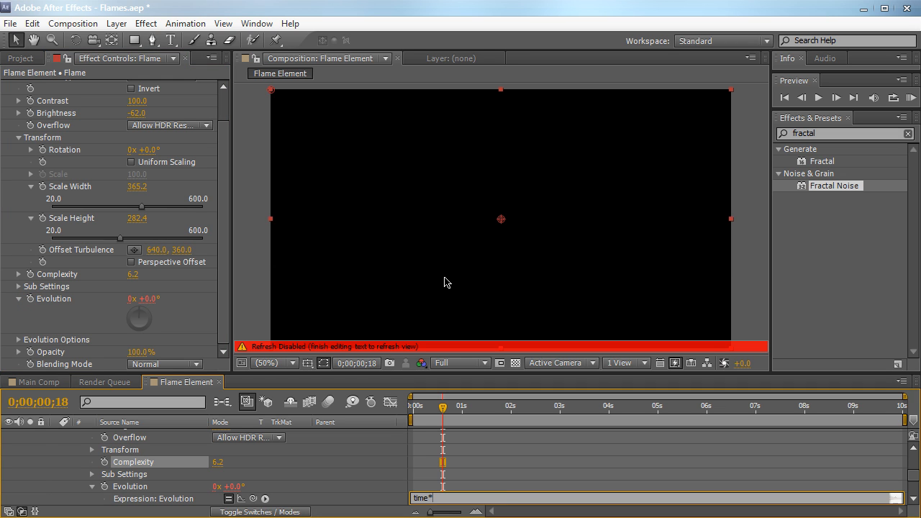
type("110")
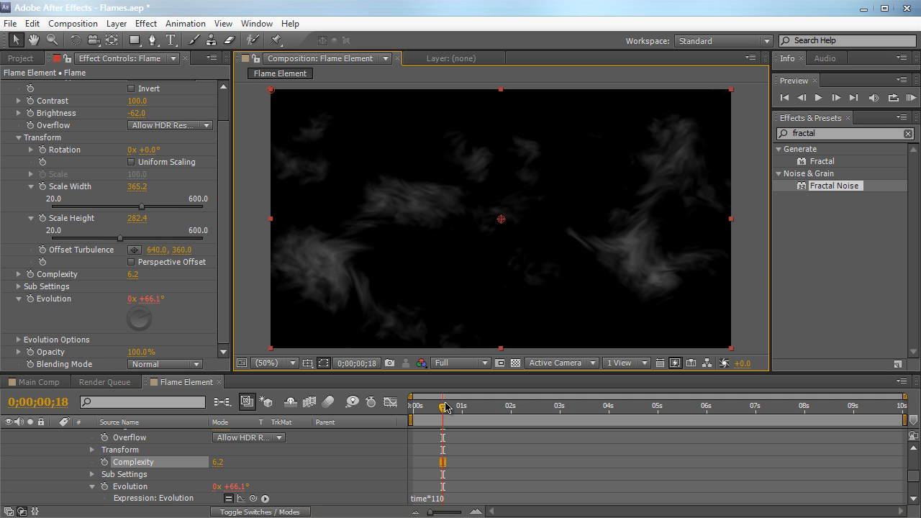
mouse_move(418, 475)
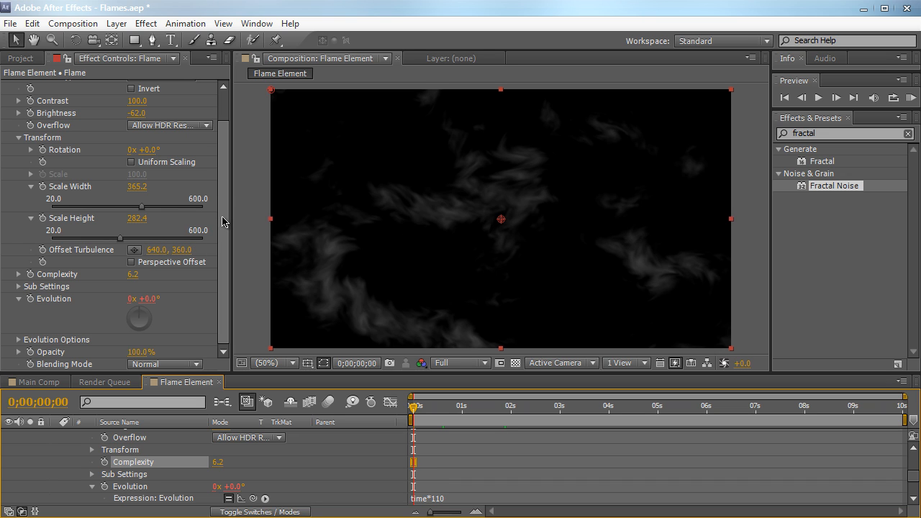
mouse_move(48, 255)
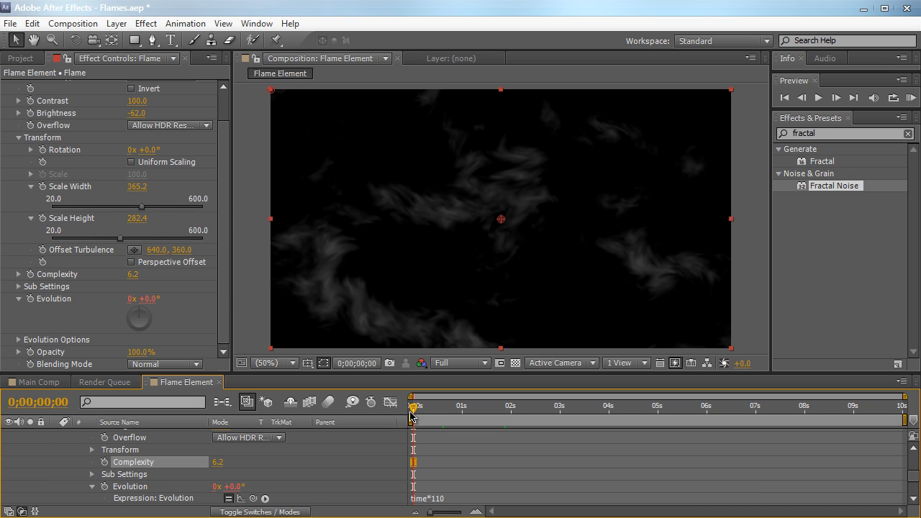
mouse_move(45, 252)
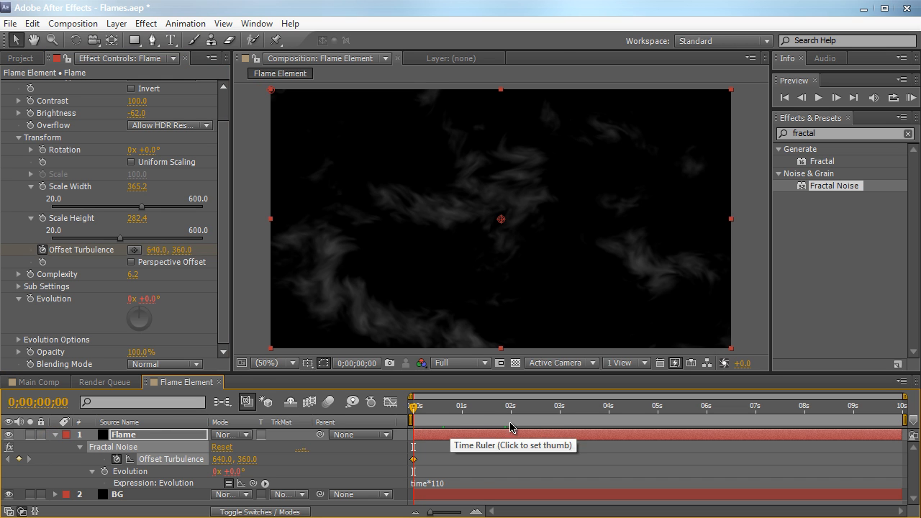
mouse_move(420, 472)
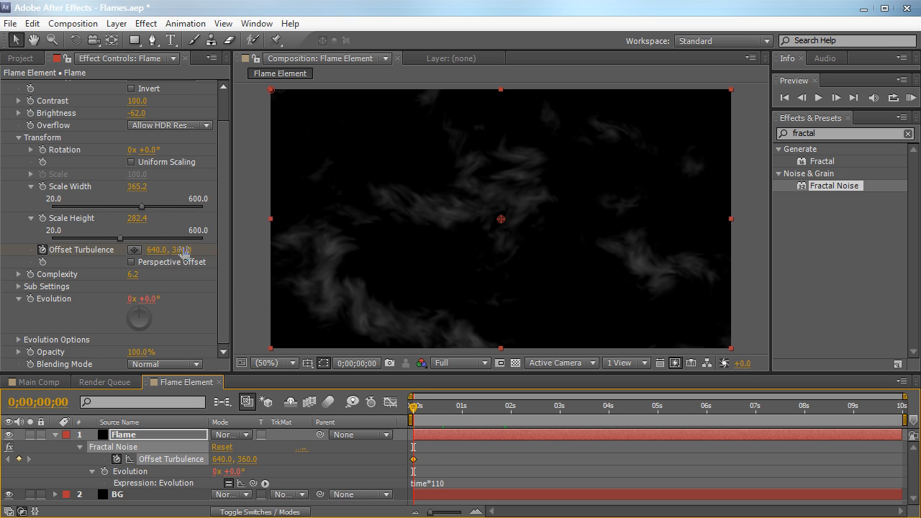
- Keyframe Offset Turbulence from 640,2107 at the start to 7390,778 at the end
left_click_drag(184, 250, 184, 245)
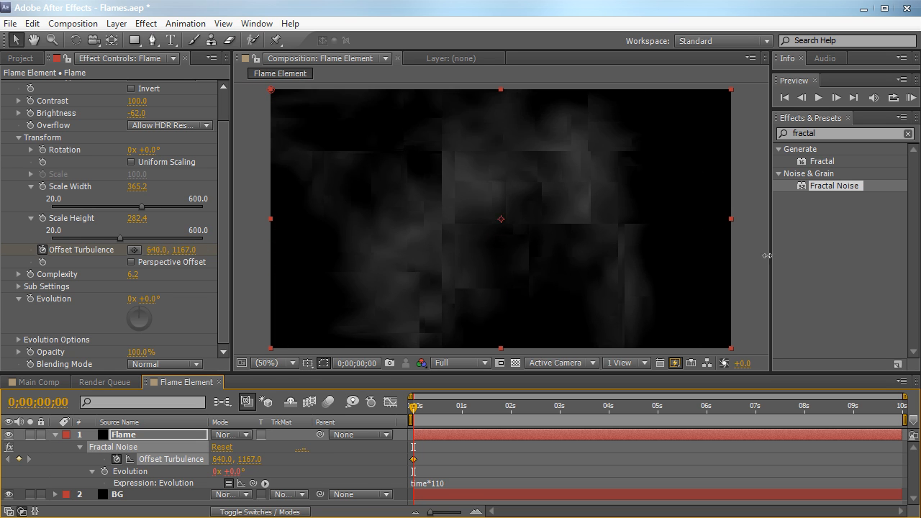
left_click_drag(183, 250, 198, 250)
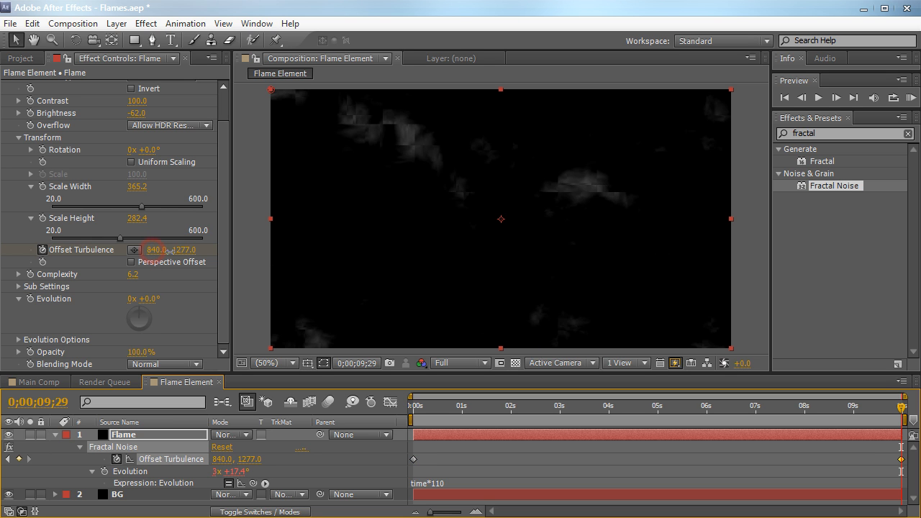
left_click_drag(171, 250, 320, 243)
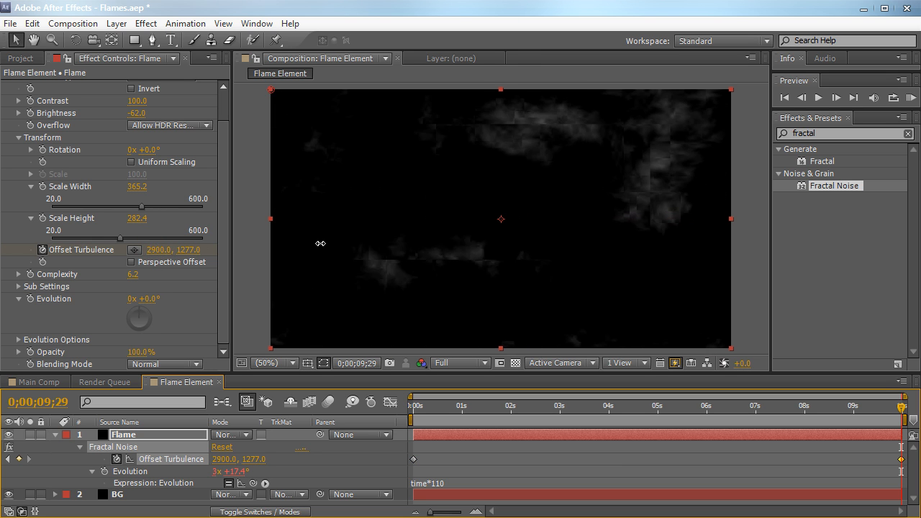
left_click_drag(320, 244, 501, 239)
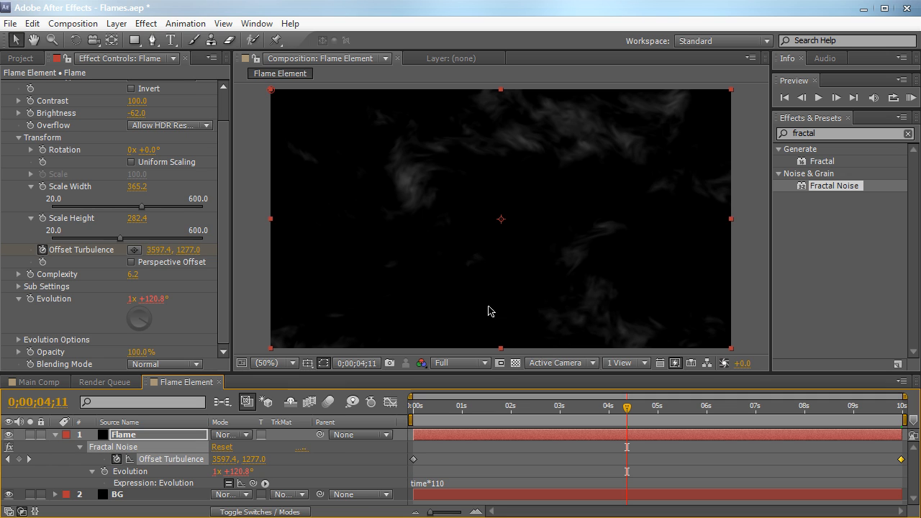
mouse_move(407, 374)
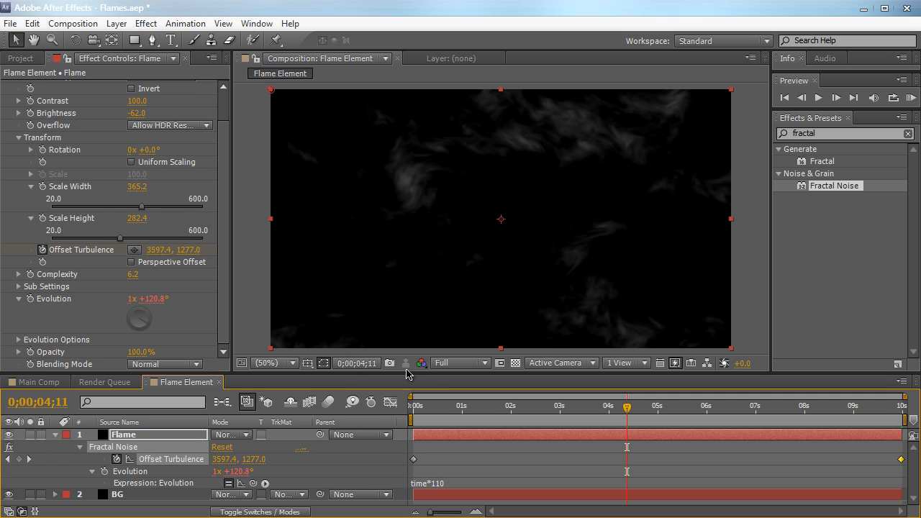
mouse_move(454, 412)
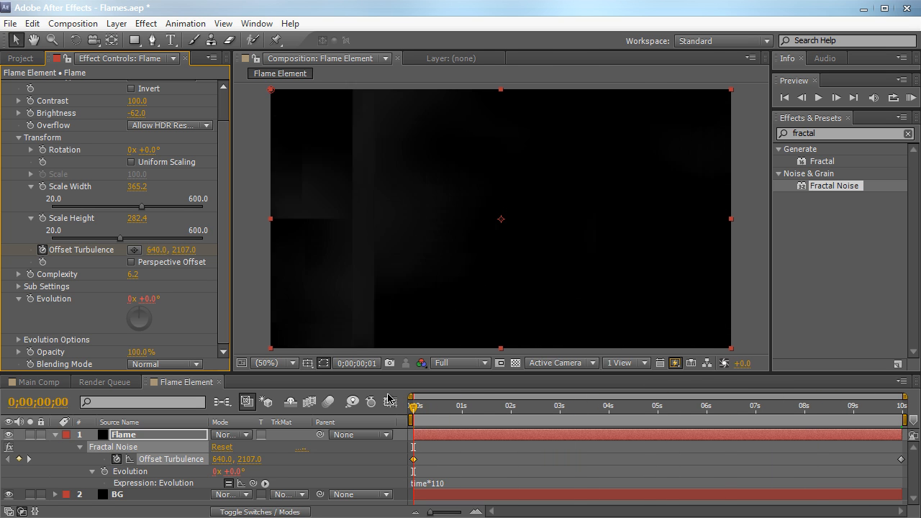
- Scrub to the end and middle of the timeline to preview the drifting noise
left_click(737, 406)
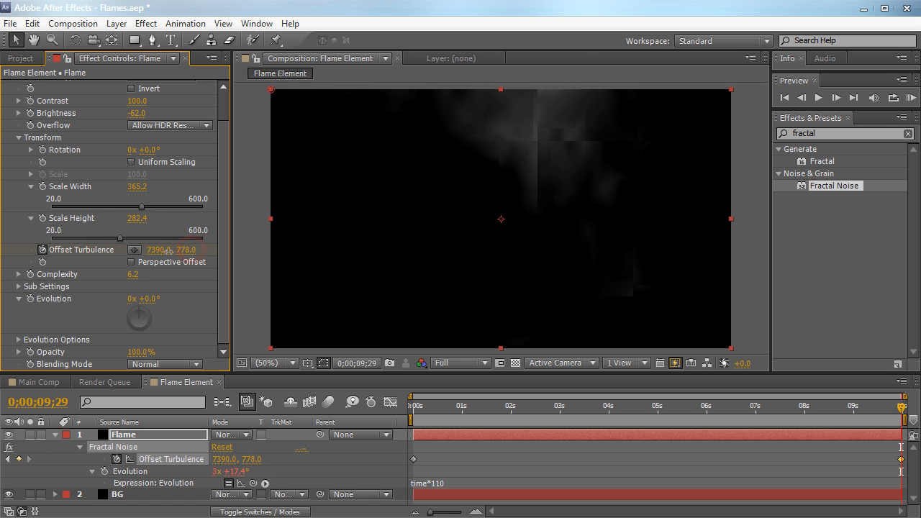
left_click(561, 405)
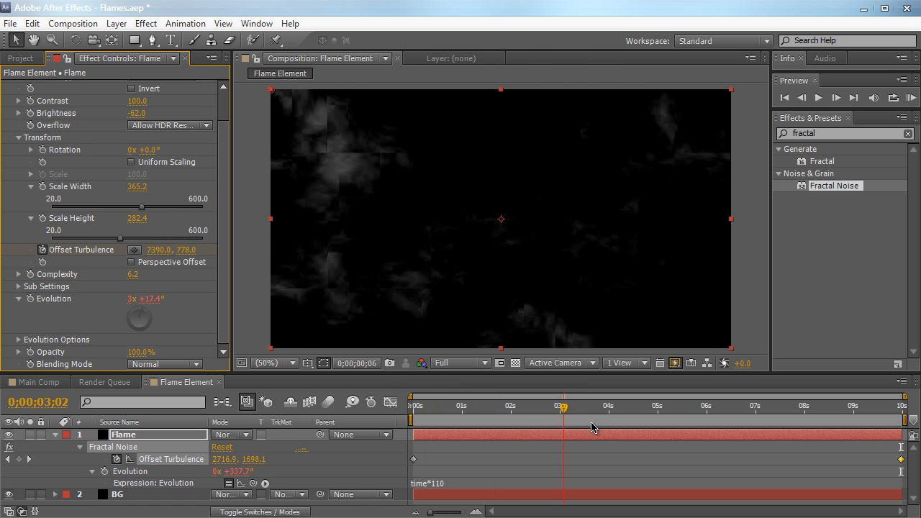
left_click(421, 406)
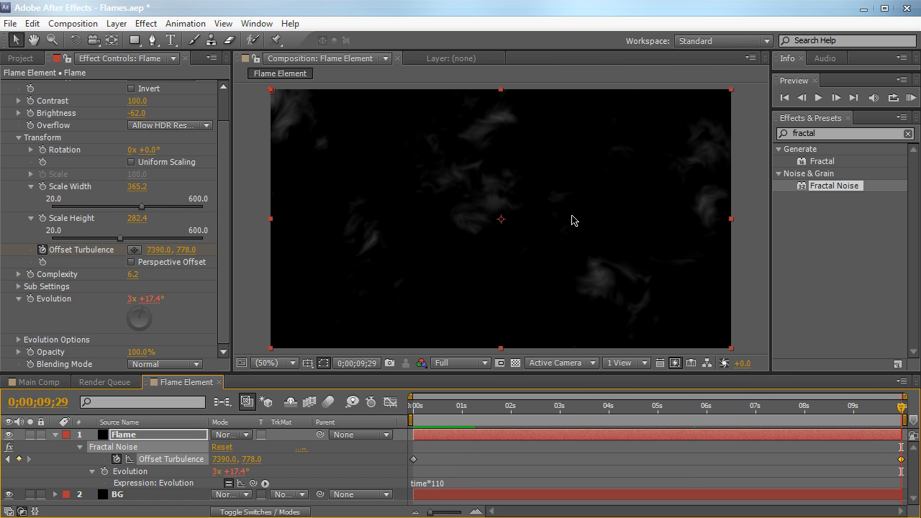
mouse_move(237, 228)
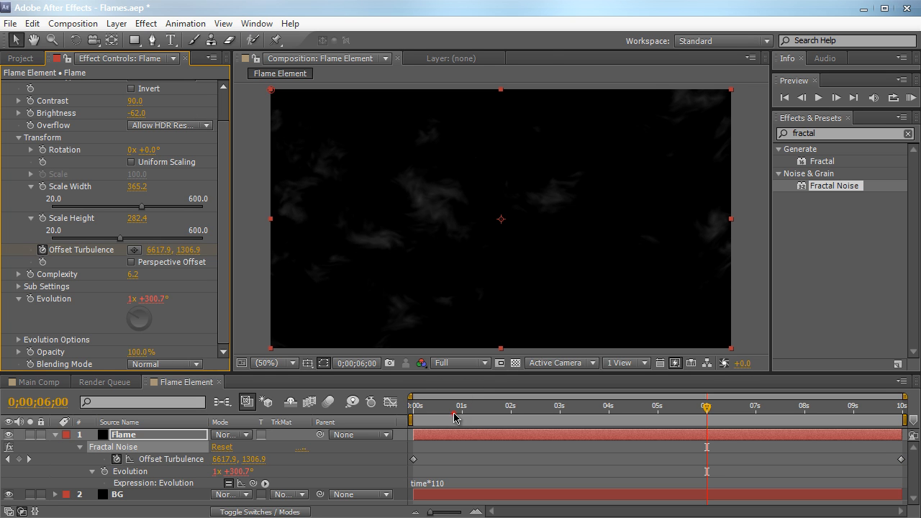
- Check the noise at later times, then search 'colorama' and apply Colorama
left_click(511, 406)
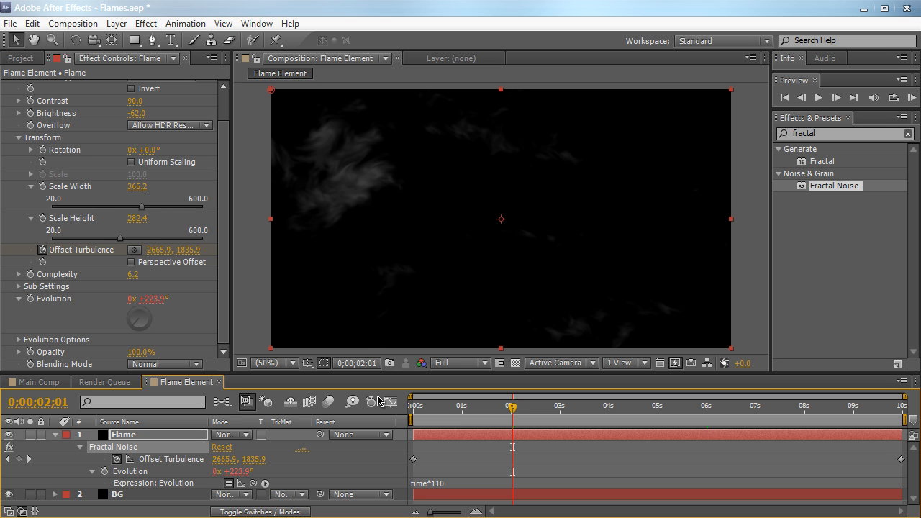
left_click(628, 406)
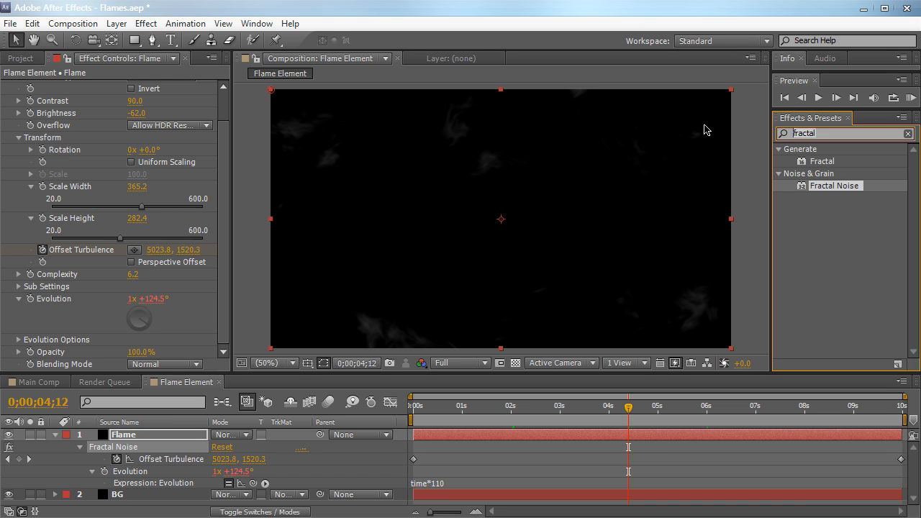
type("color")
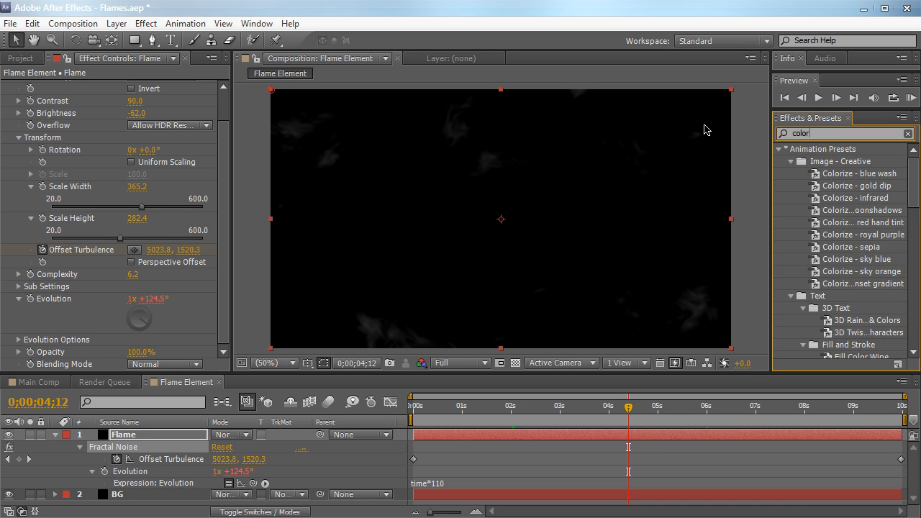
type("colorama")
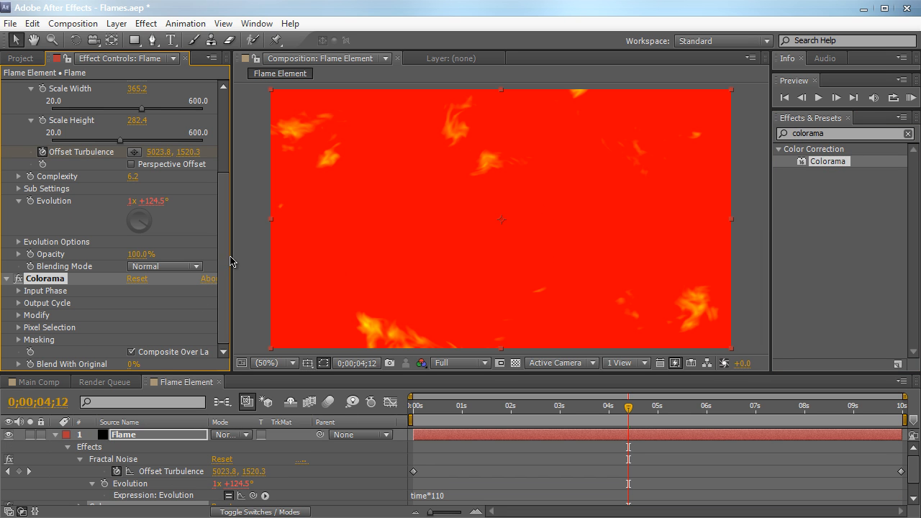
mouse_move(313, 378)
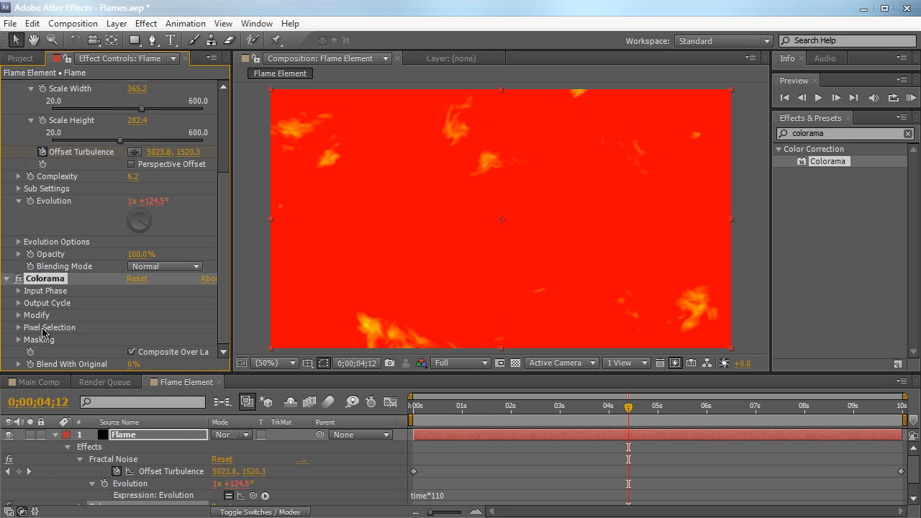
- Apply the Fire preset palette to Colorama's Output Cycle to customise it
left_click(19, 165)
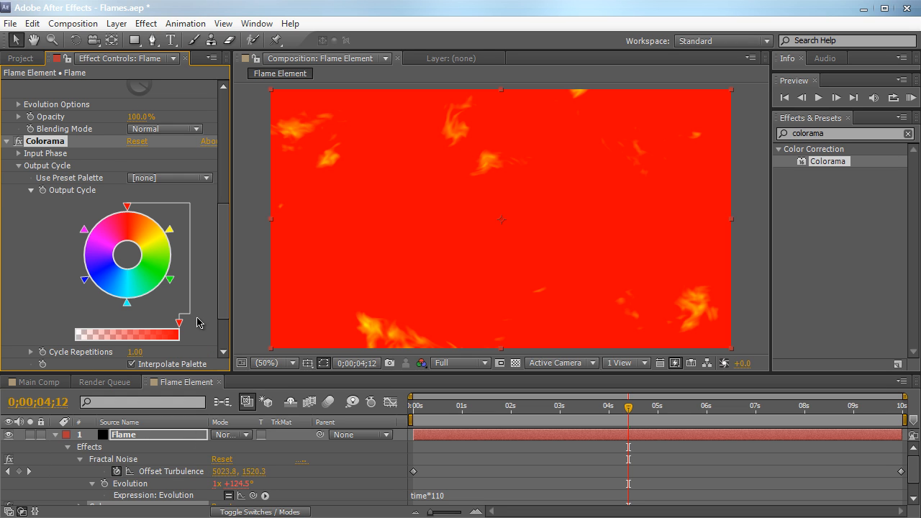
mouse_move(160, 262)
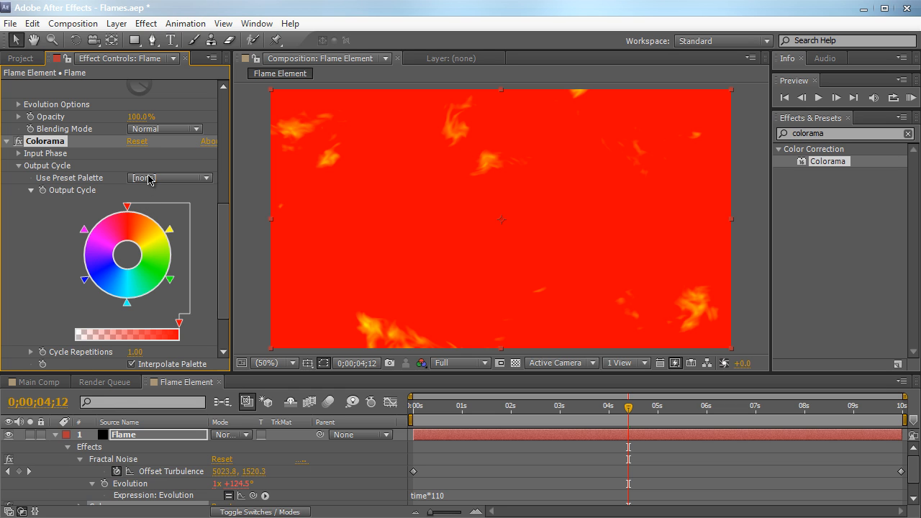
left_click(169, 178)
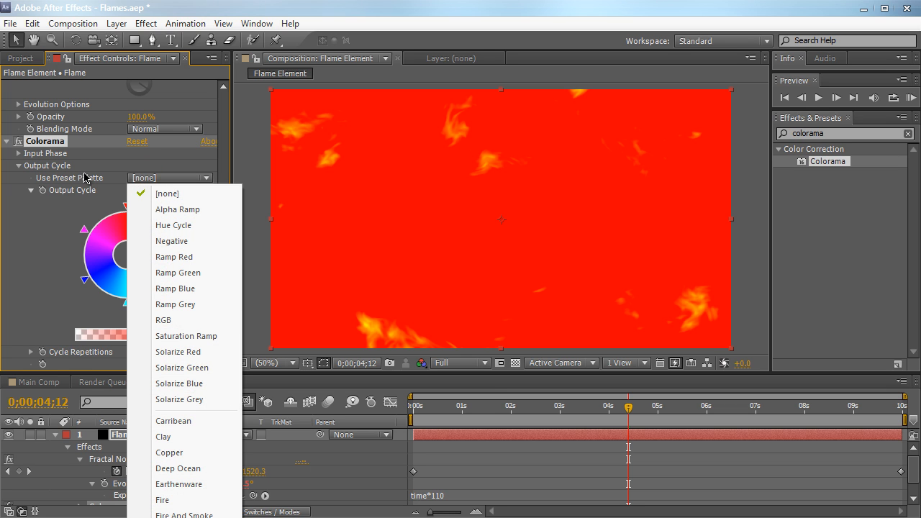
mouse_move(192, 336)
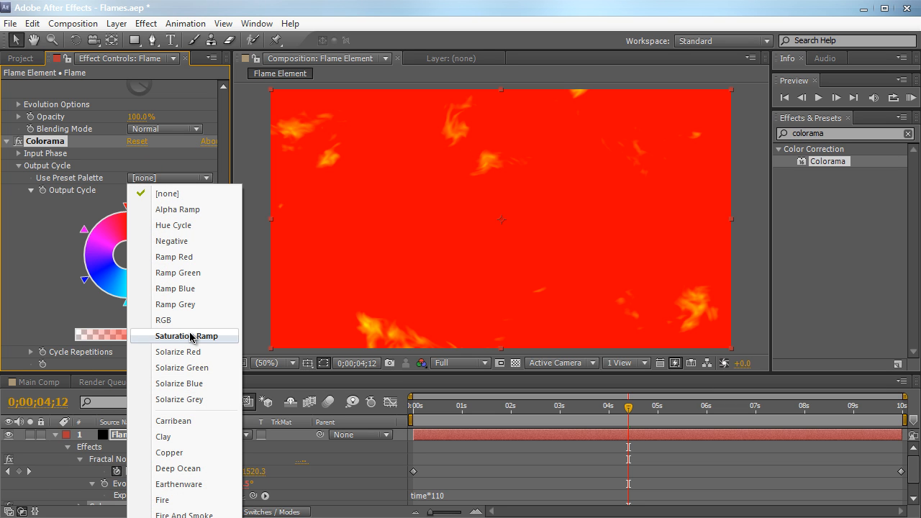
mouse_move(187, 501)
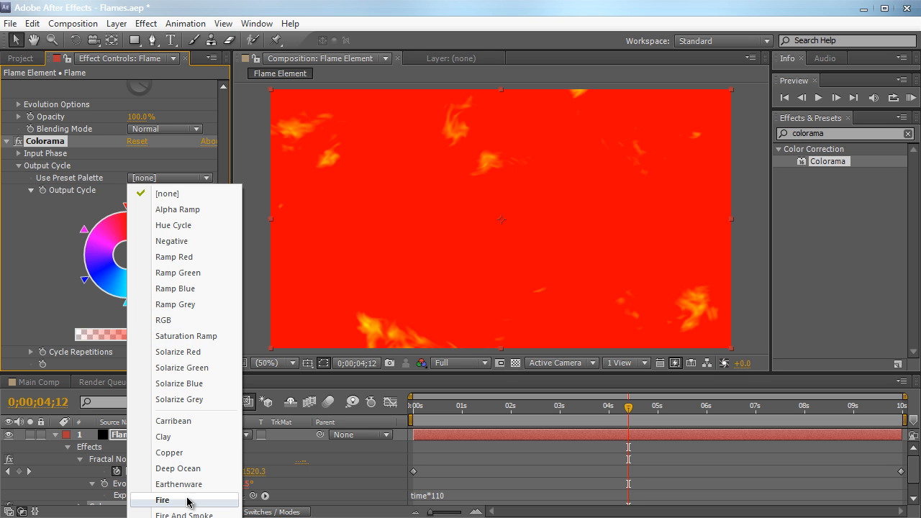
left_click(162, 500)
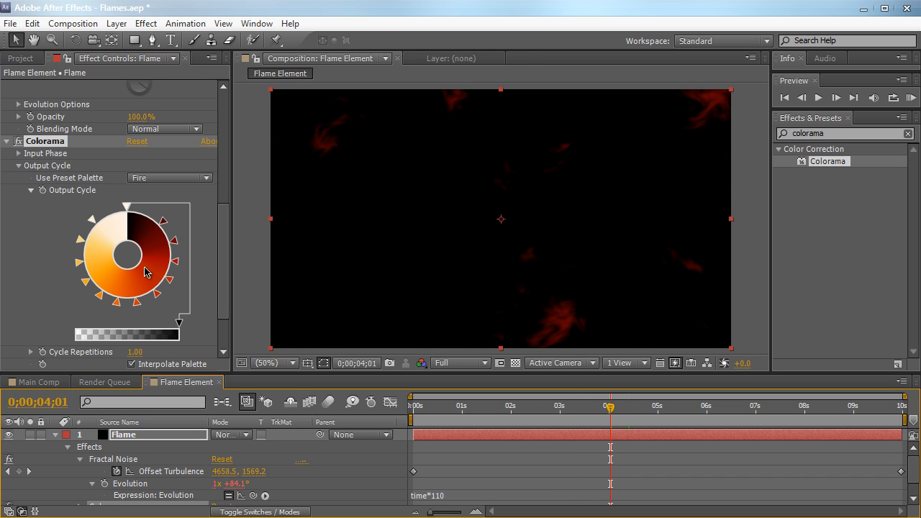
mouse_move(178, 268)
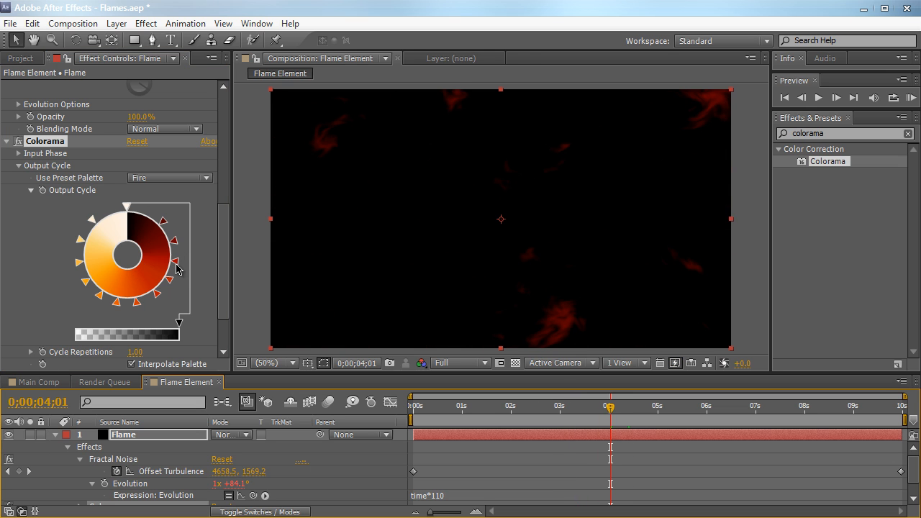
left_click(170, 178)
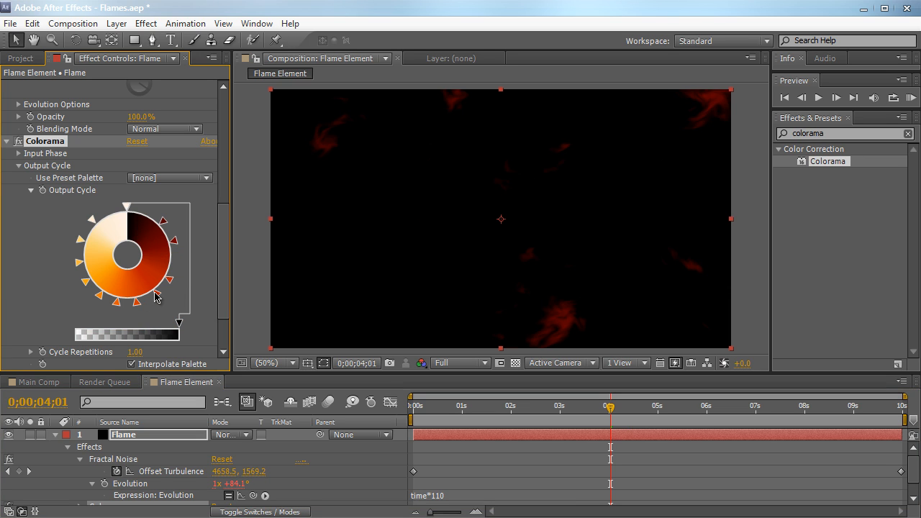
mouse_move(117, 305)
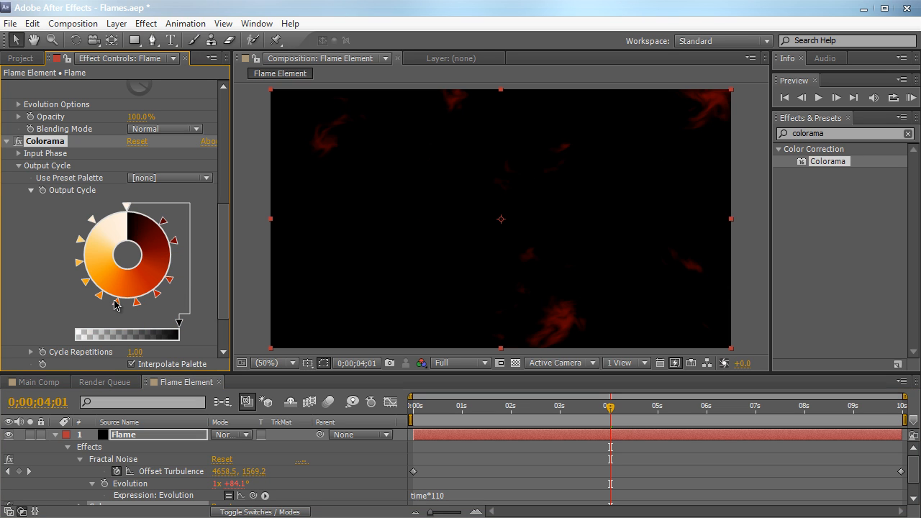
mouse_move(79, 265)
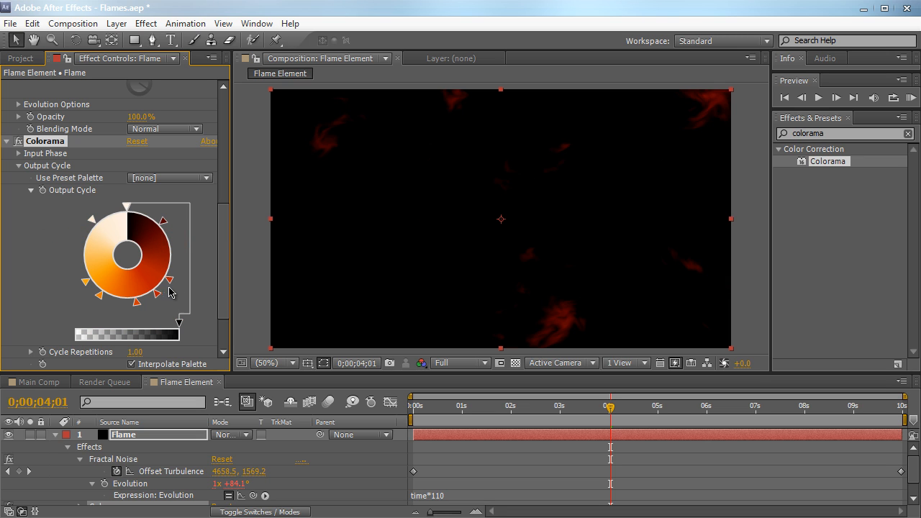
mouse_move(129, 272)
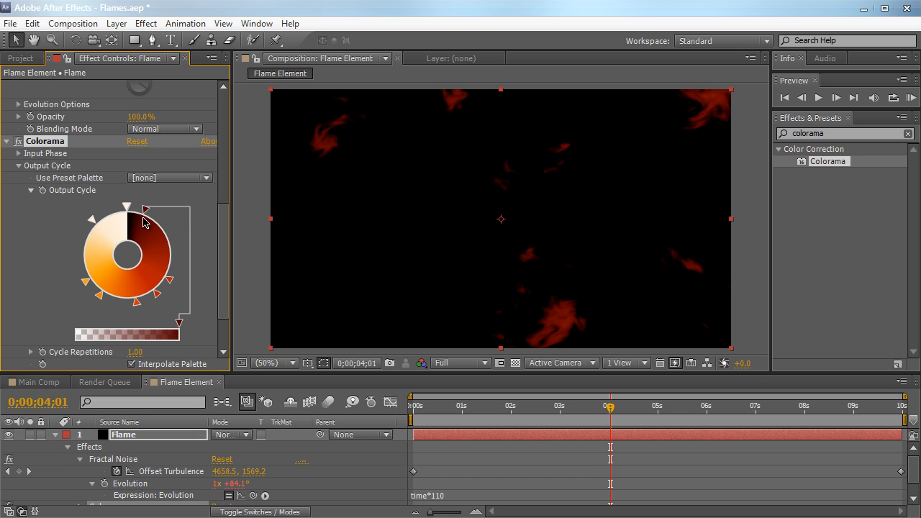
- Remove and reposition Output Cycle colour stops toward orange, then scrub to preview
left_click_drag(157, 220, 171, 281)
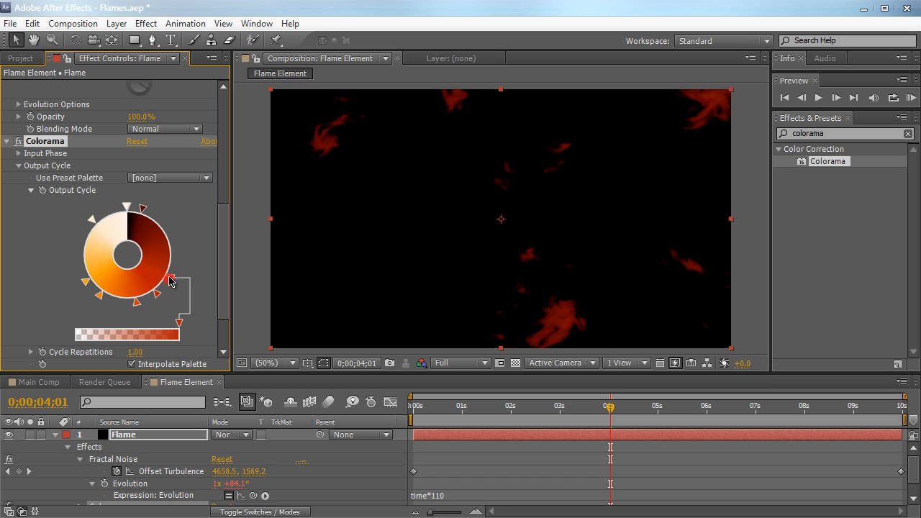
left_click_drag(169, 281, 167, 215)
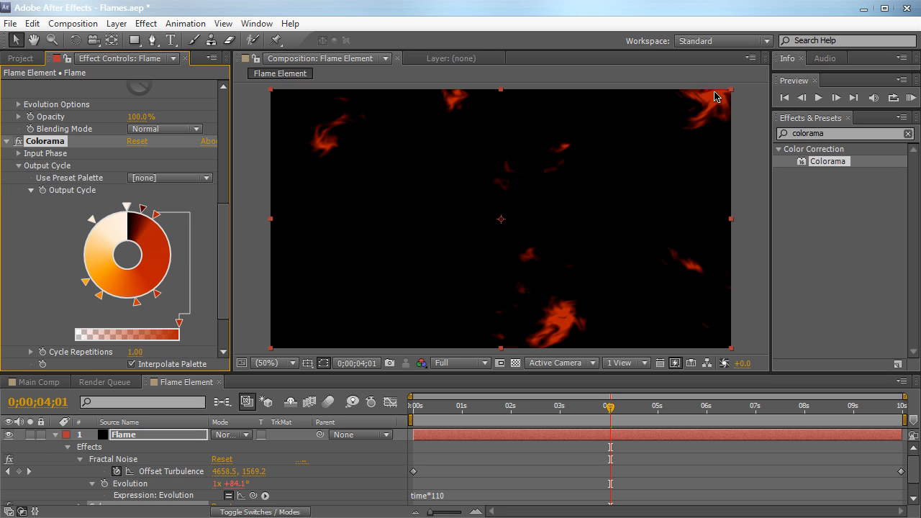
mouse_move(158, 299)
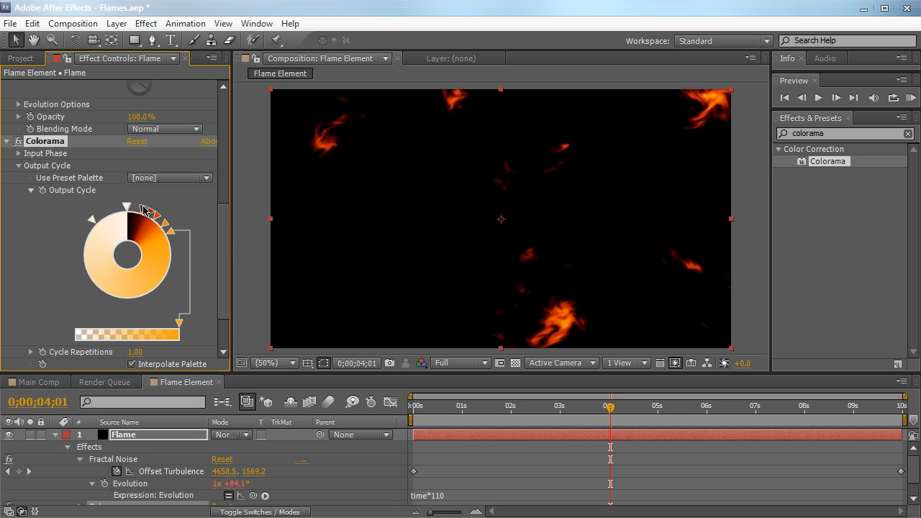
left_click_drag(147, 208, 149, 216)
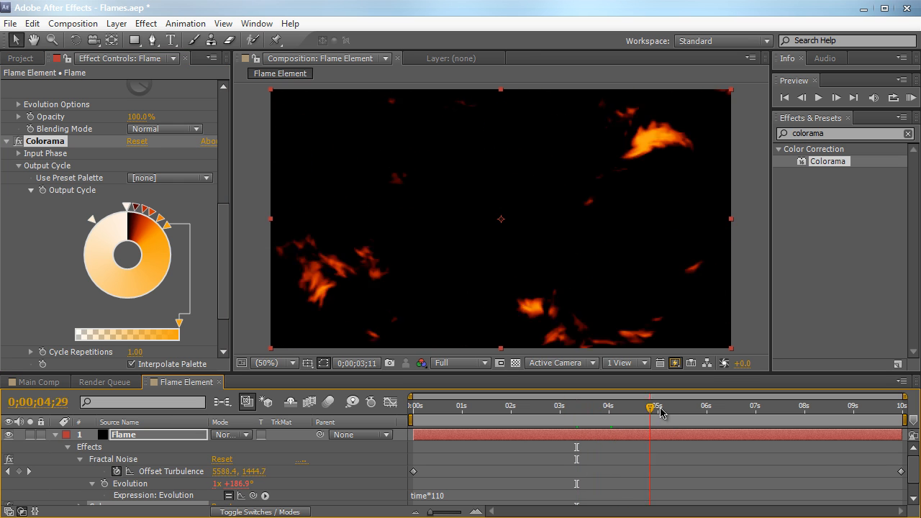
left_click_drag(651, 407, 693, 407)
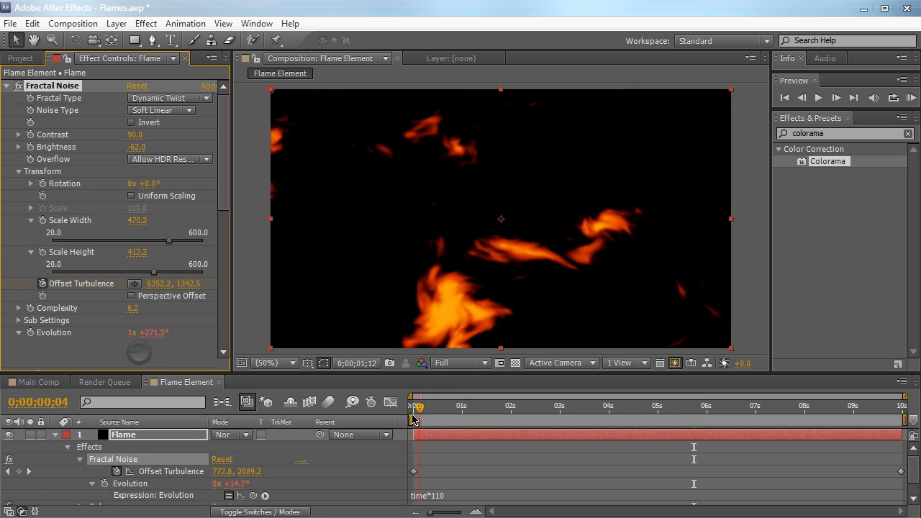
left_click(529, 407)
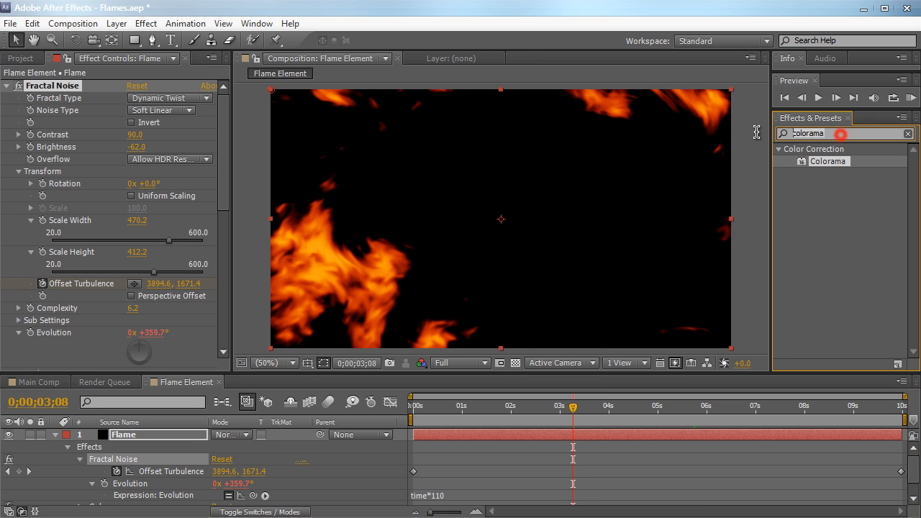
- Apply Turbulent Displace (amount 10, size 150, evolution time*20) and scrub to check the motion
type("turb")
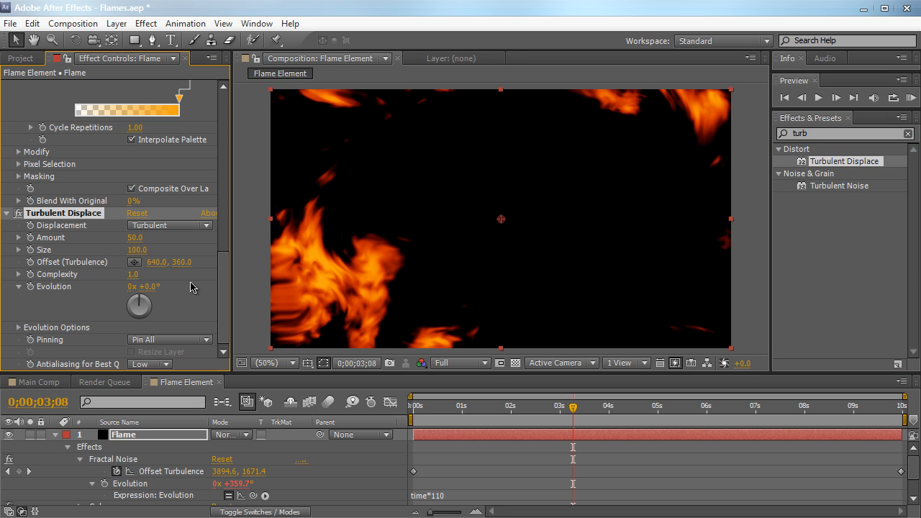
mouse_move(535, 428)
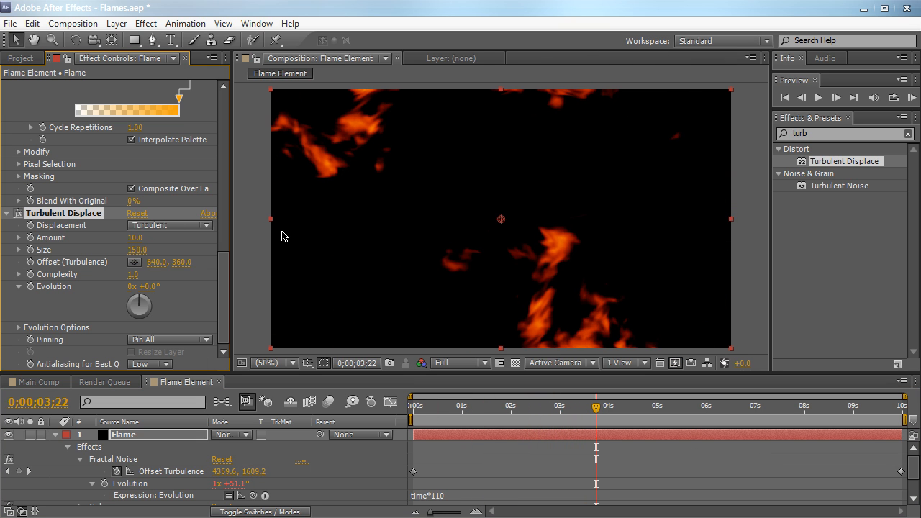
mouse_move(432, 412)
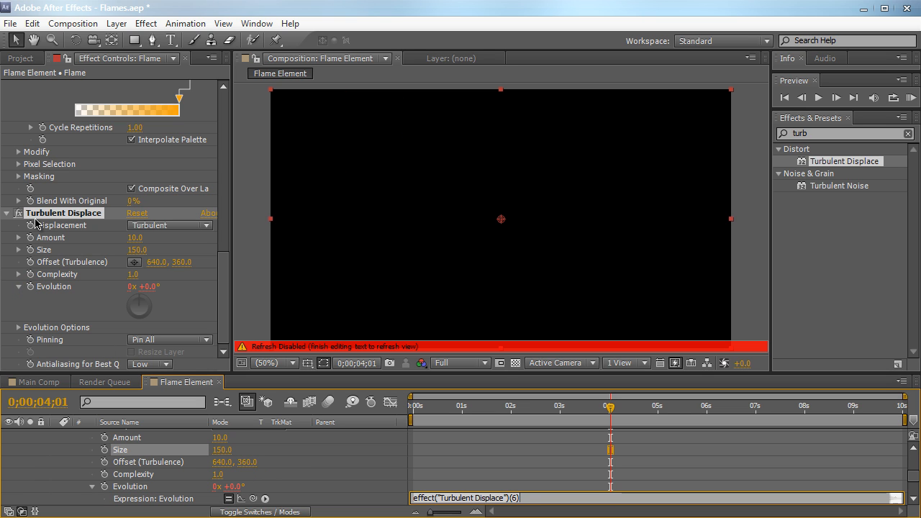
mouse_move(279, 187)
type("time*20")
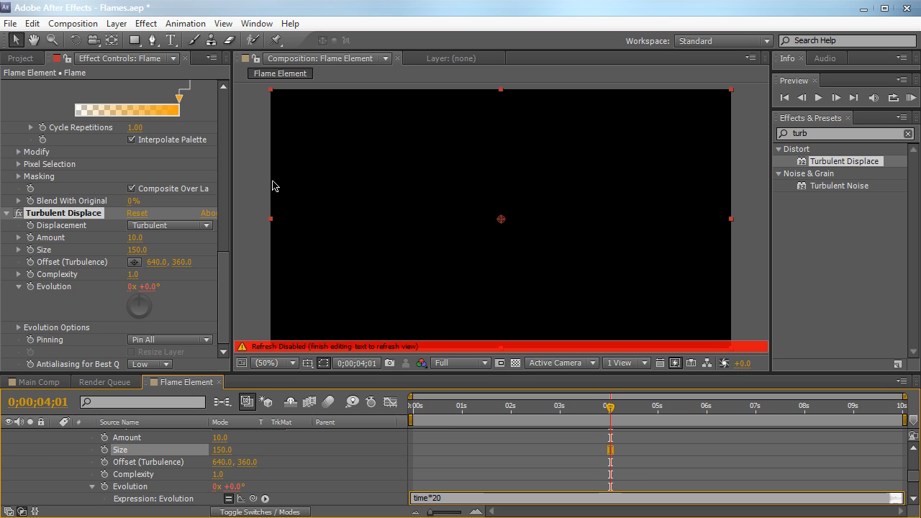
left_click_drag(611, 407, 431, 407)
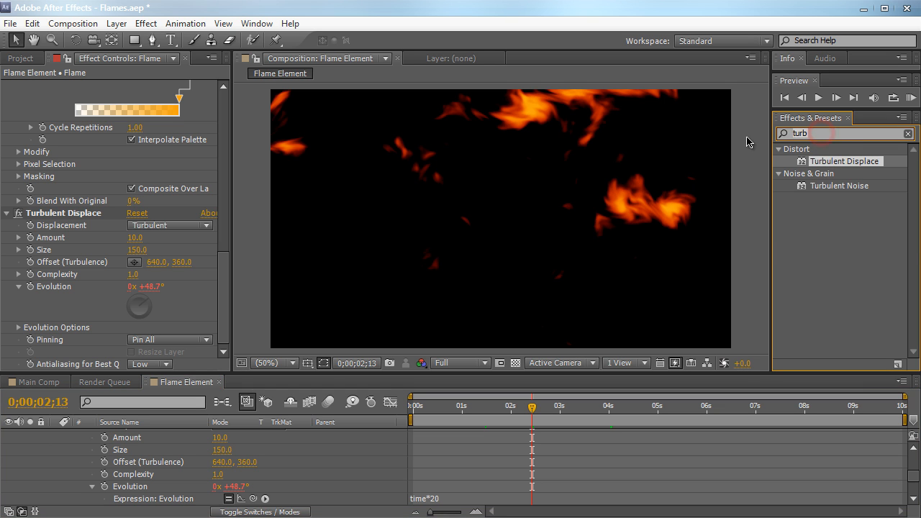
- Apply Stylize > Glow to the Flame layer at default threshold 60% and radius 10
type("glow")
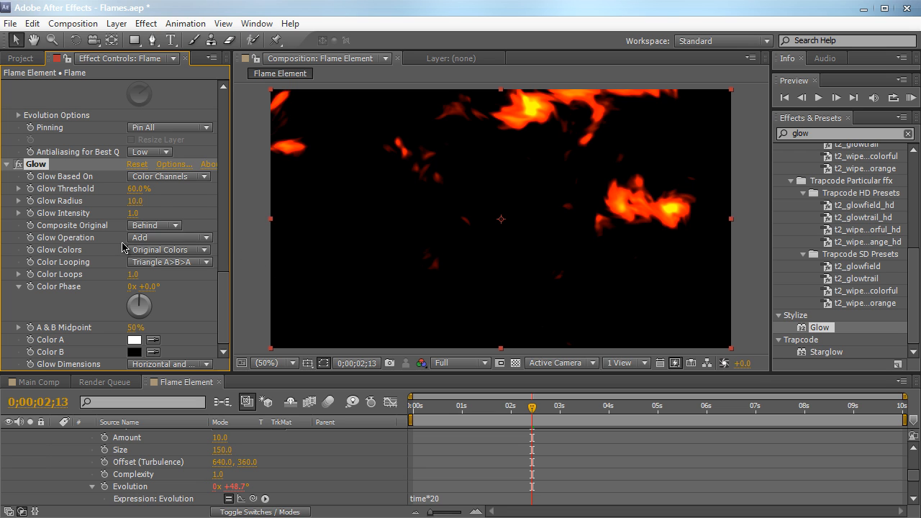
left_click_drag(143, 189, 134, 188)
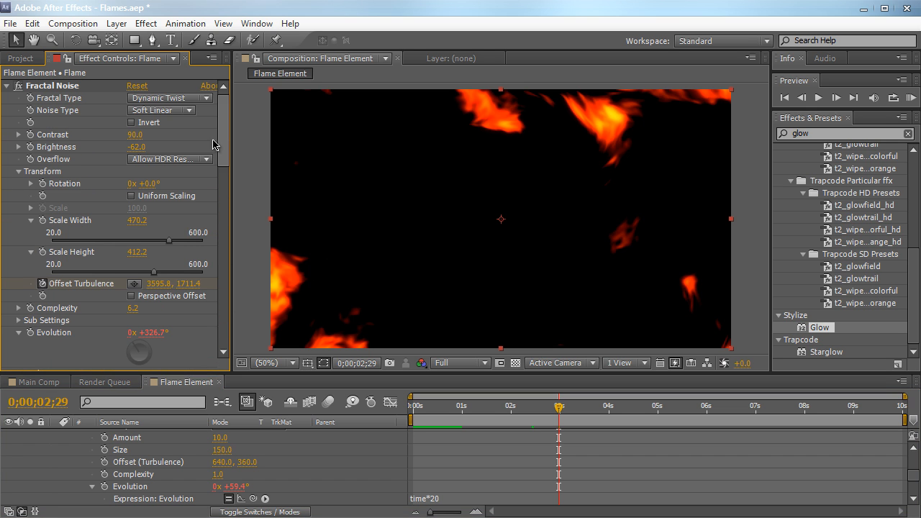
- Set Fractal Noise brightness to -49 and scale to 514.4 x 453.6, then scrub to preview
left_click_drag(152, 241, 182, 241)
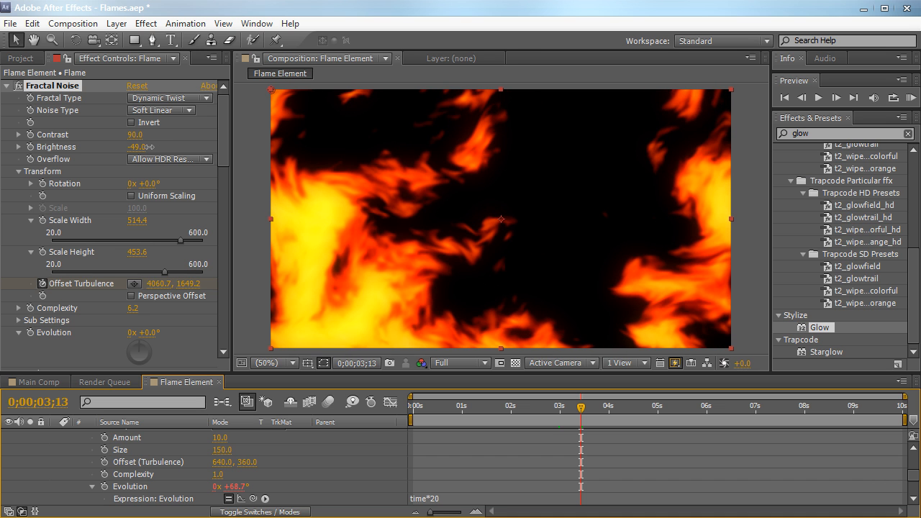
left_click(425, 405)
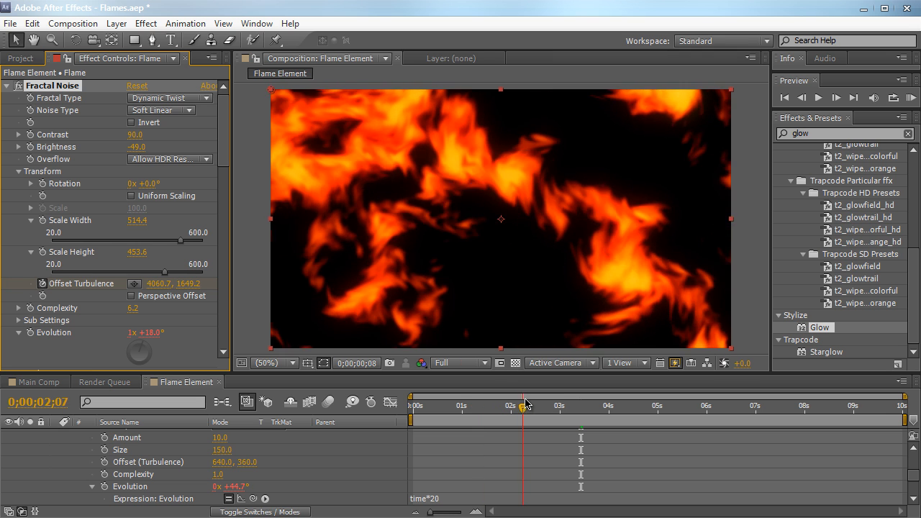
left_click_drag(518, 405, 529, 405)
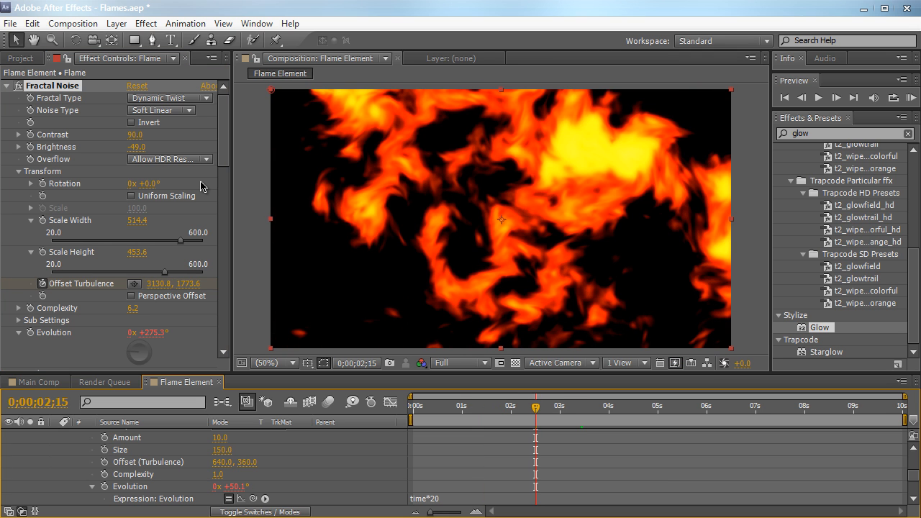
mouse_move(202, 185)
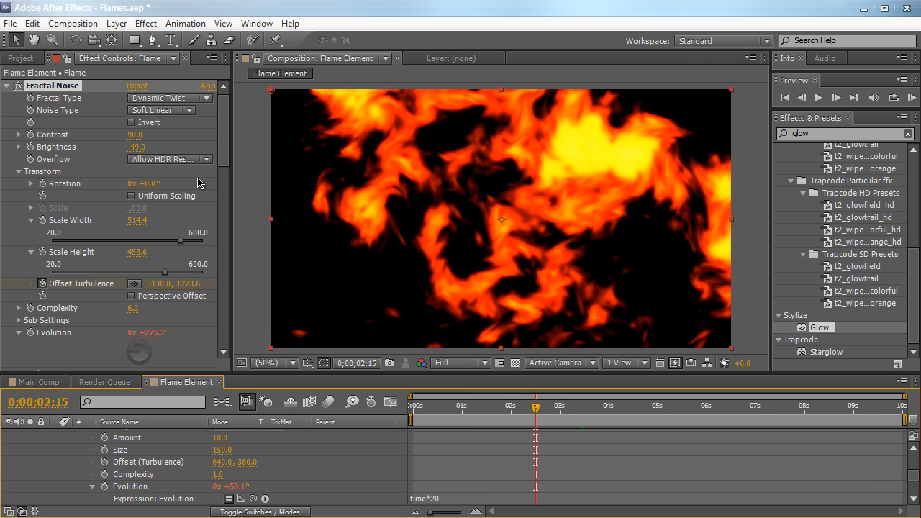
mouse_move(117, 149)
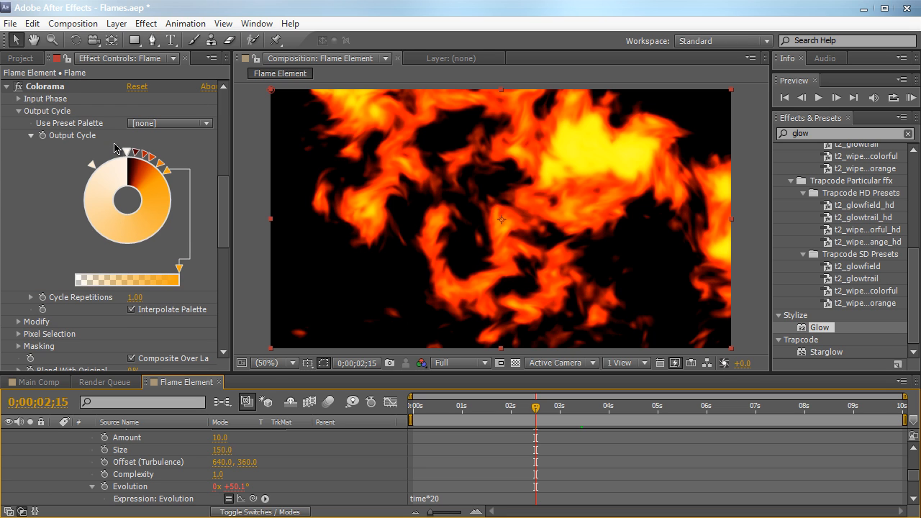
scroll("down", 3)
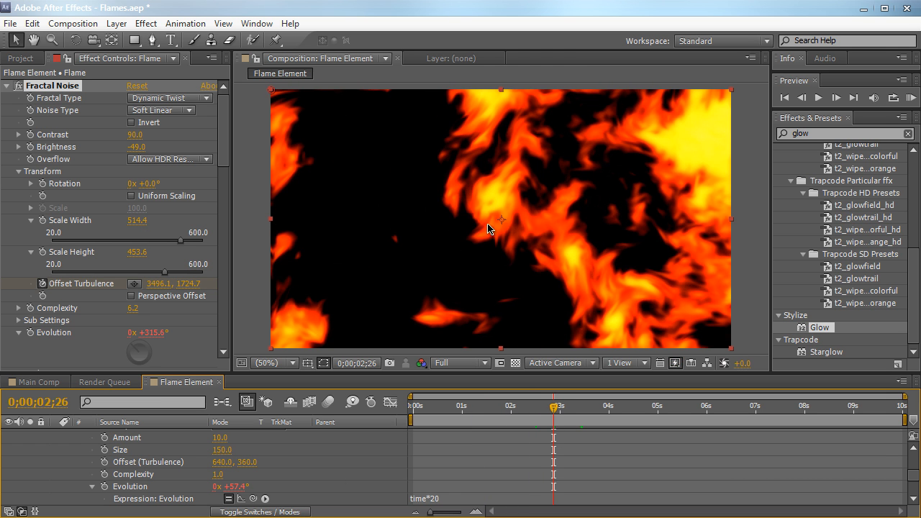
mouse_move(471, 85)
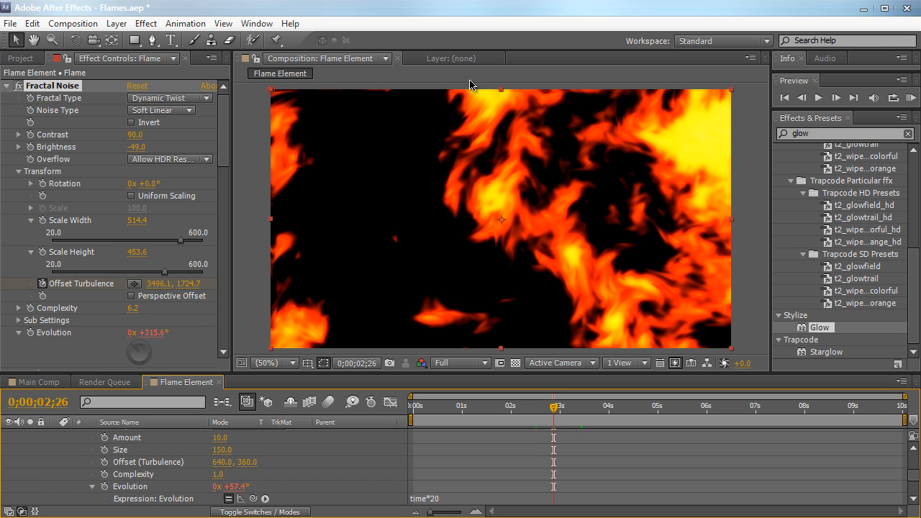
mouse_move(466, 229)
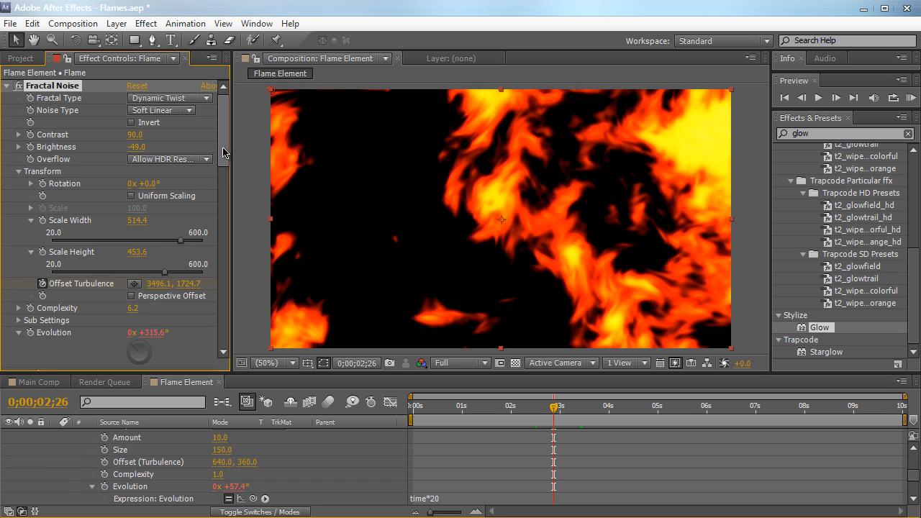
scroll("down", 3)
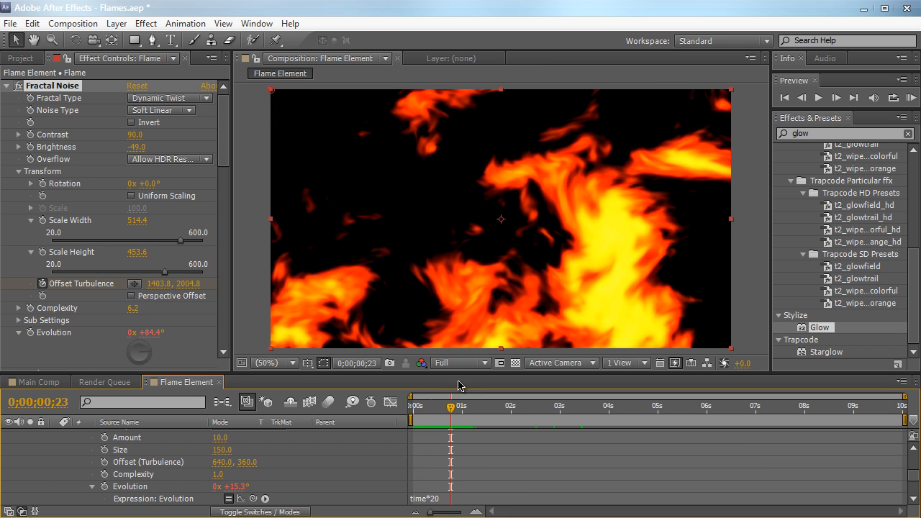
mouse_move(458, 416)
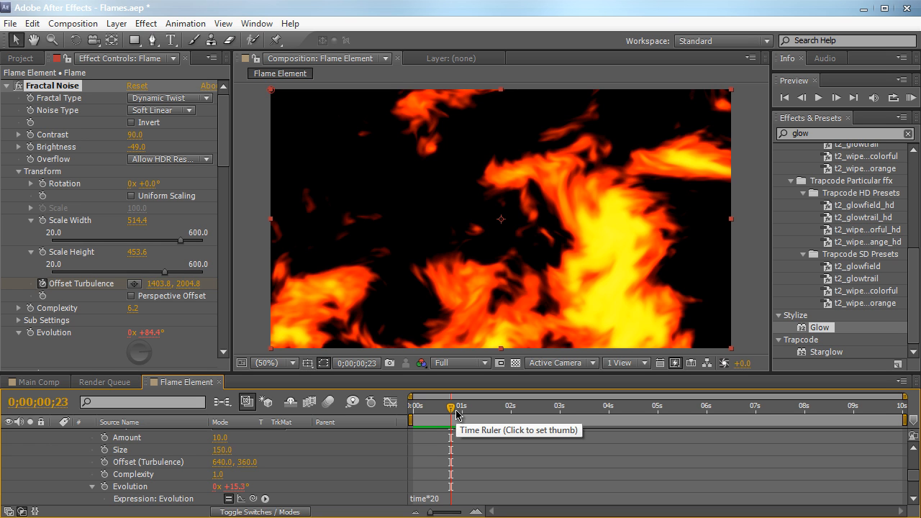